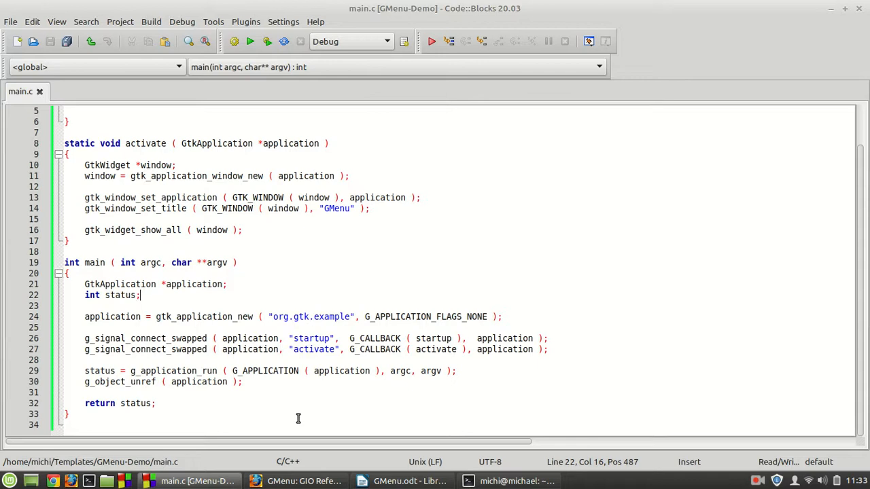
# Step: Review the GMenu reference page in Firefox, highlighting GMenuModel and reading functions, hierarchy and description
pyautogui.click(302, 481)
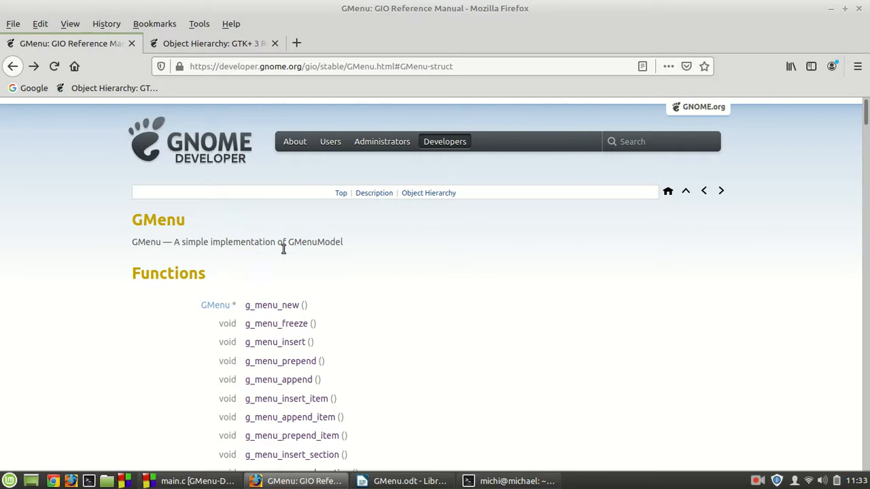
pyautogui.doubleClick(315, 242)
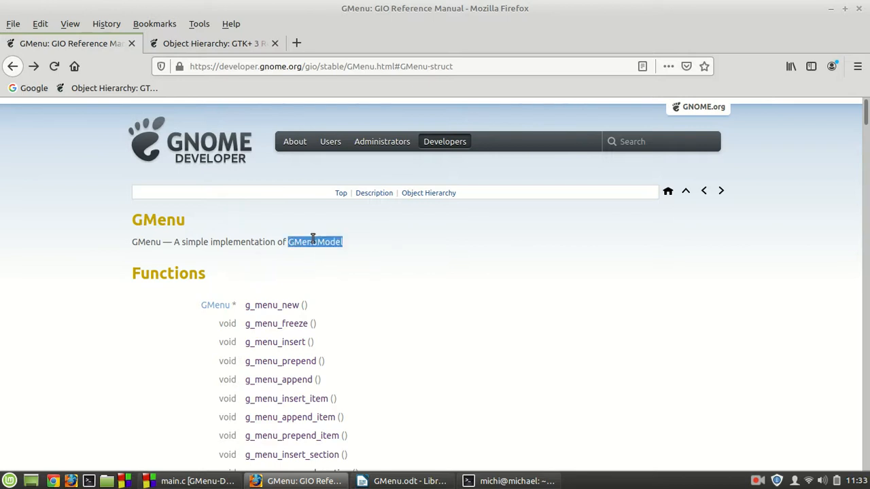
pyautogui.scroll(-3)
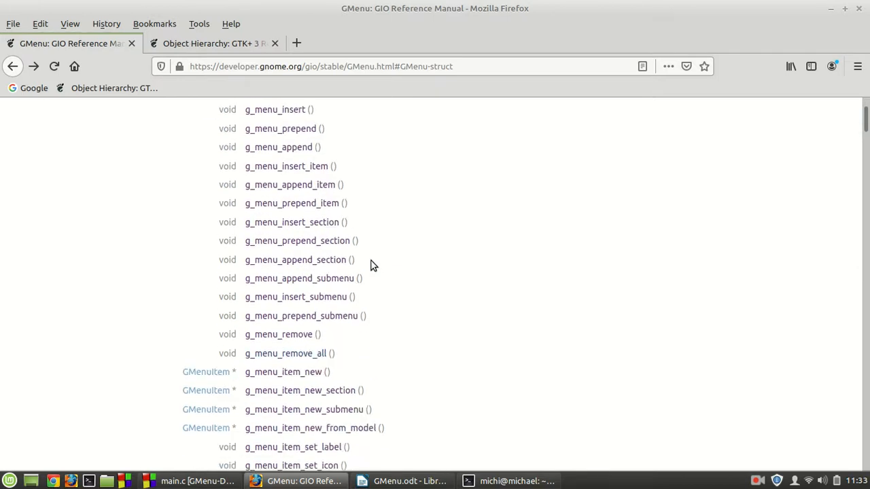
pyautogui.scroll(-3)
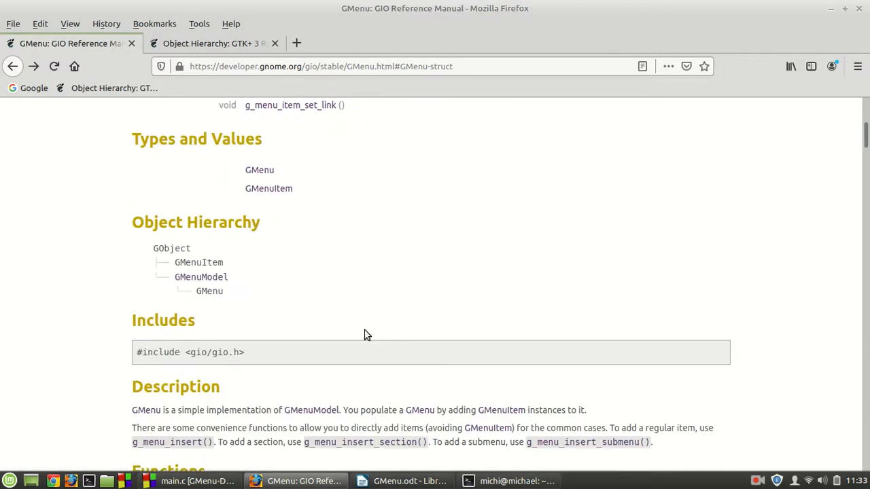
pyautogui.scroll(-3)
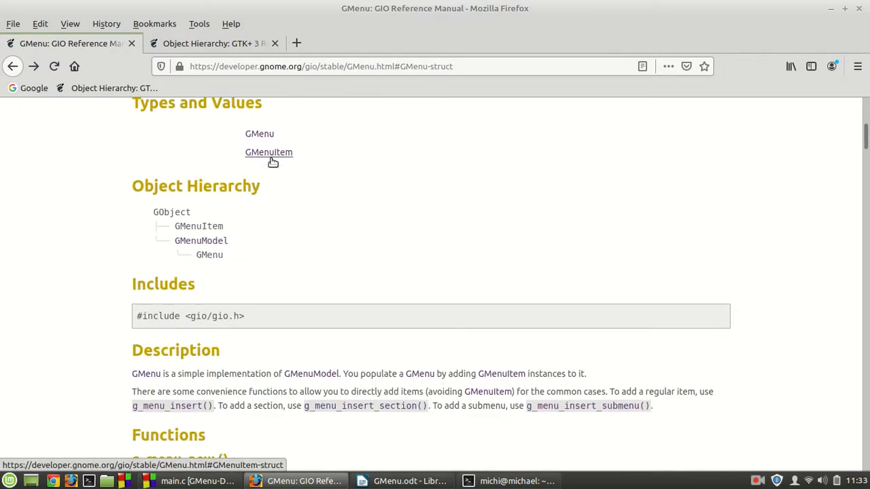
pyautogui.scroll(-3)
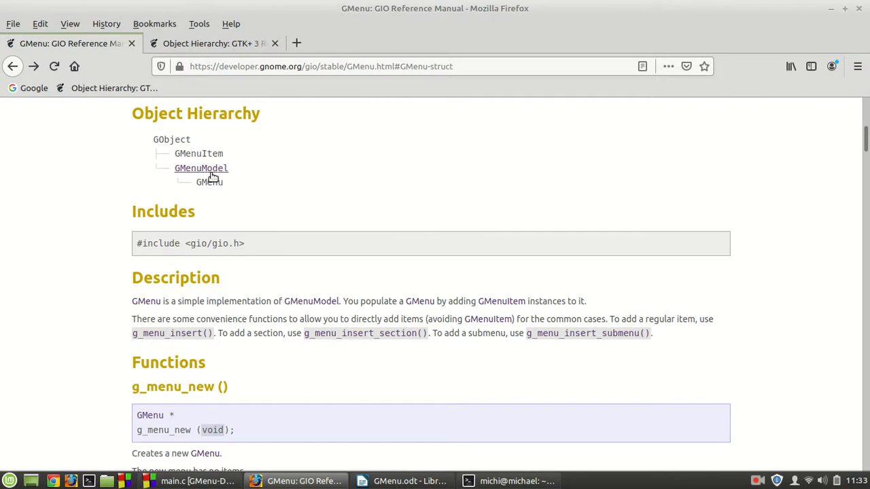
pyautogui.moveTo(319, 192)
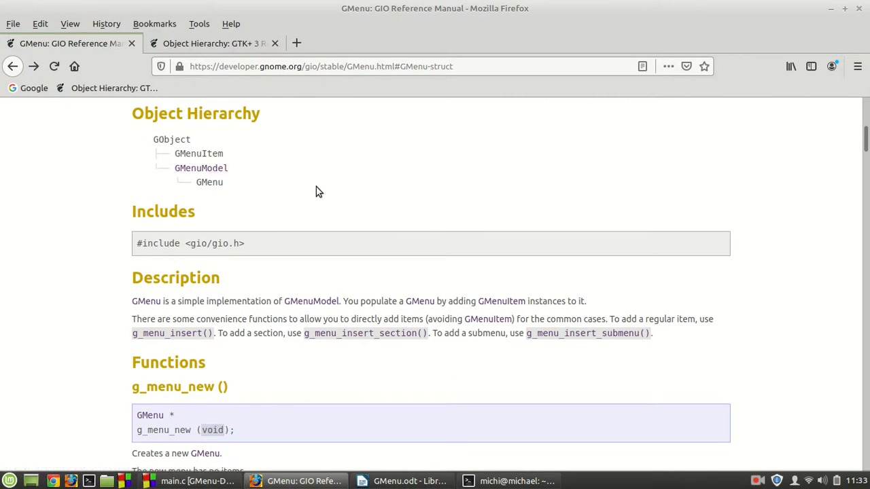
pyautogui.scroll(-3)
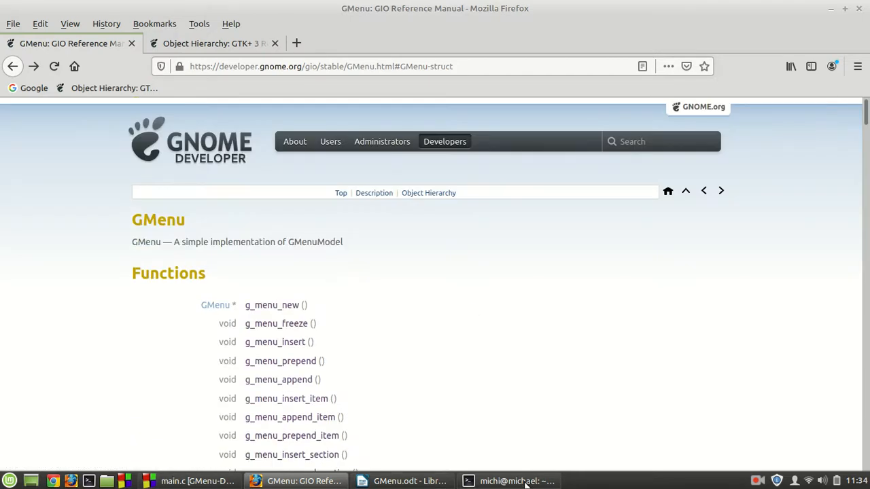
# Step: Launch ./GMenu-Demo-00 from the terminal and open its menu of Open, Close, Quit, Copy, Cut, Paste
pyautogui.click(517, 482)
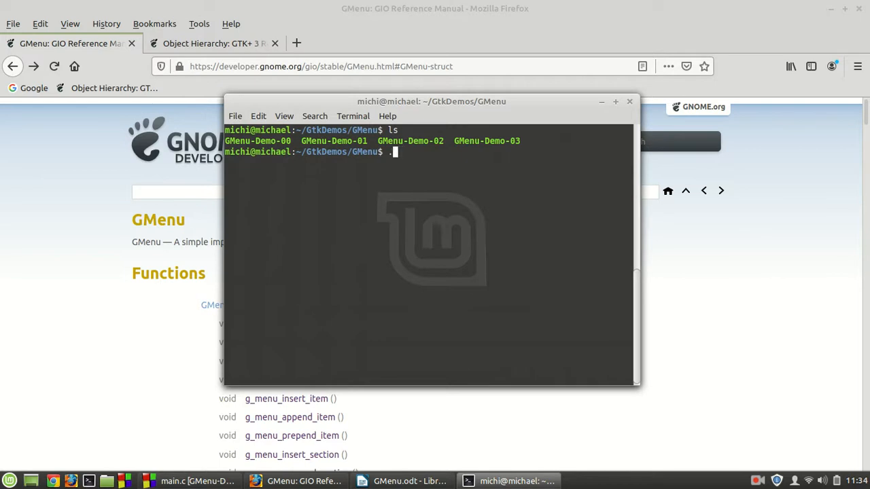
pyautogui.write('./GMenu-Demo-00')
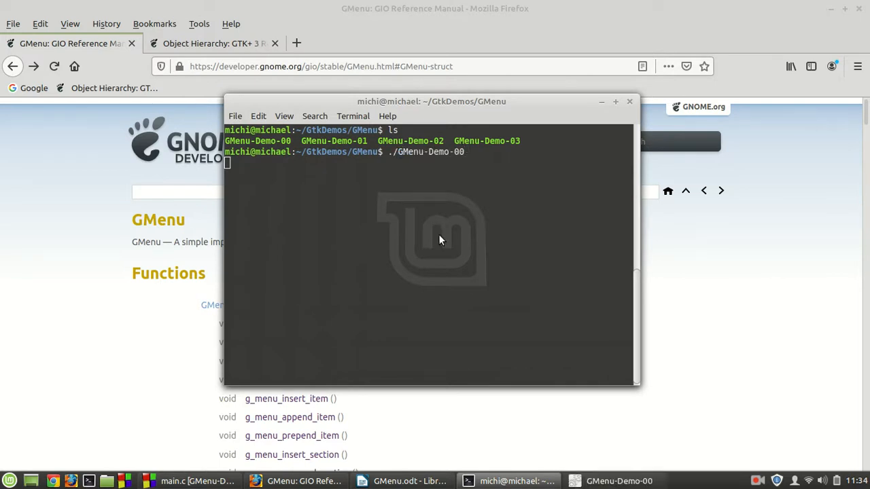
pyautogui.click(428, 136)
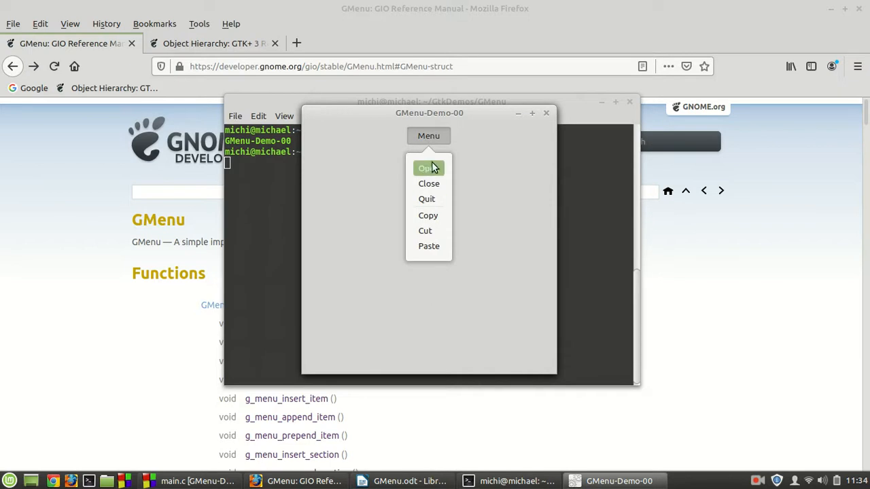
pyautogui.moveTo(430, 246)
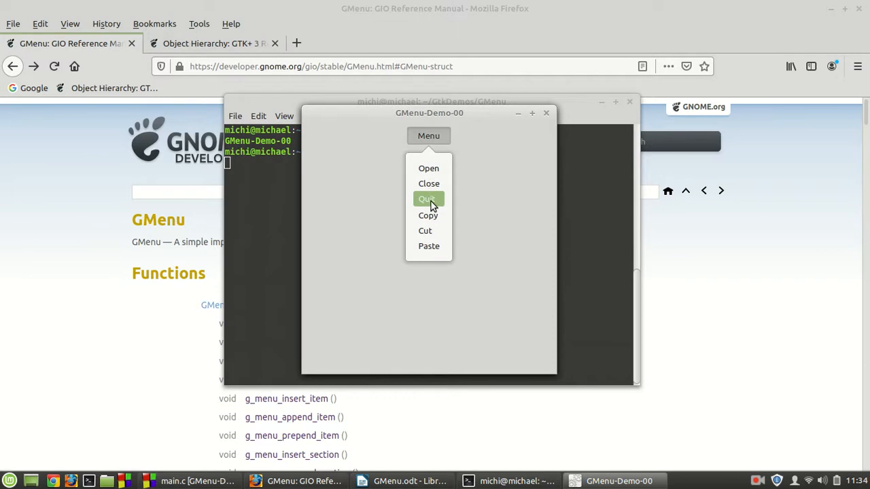
pyautogui.moveTo(428, 231)
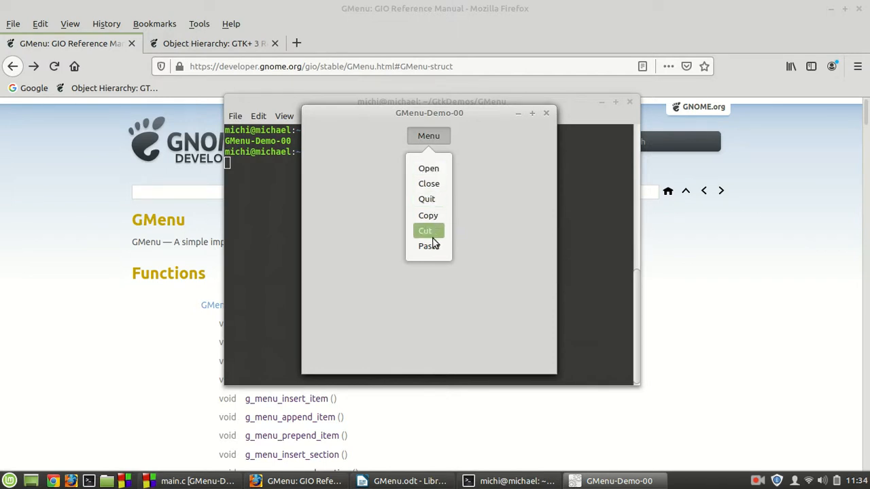
pyautogui.moveTo(496, 171)
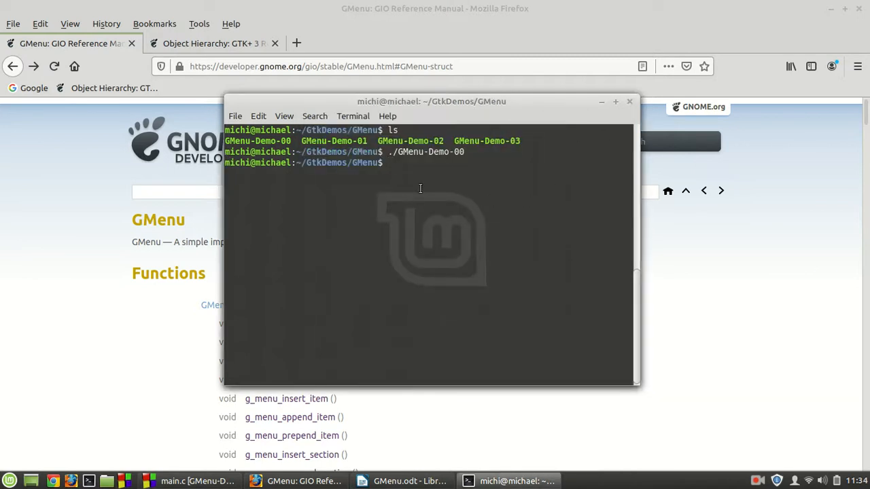
# Step: Run ./GMenu-Demo-01 and choose close from its File submenu so the terminal logs the action
pyautogui.write('./GMenu-Demo-01')
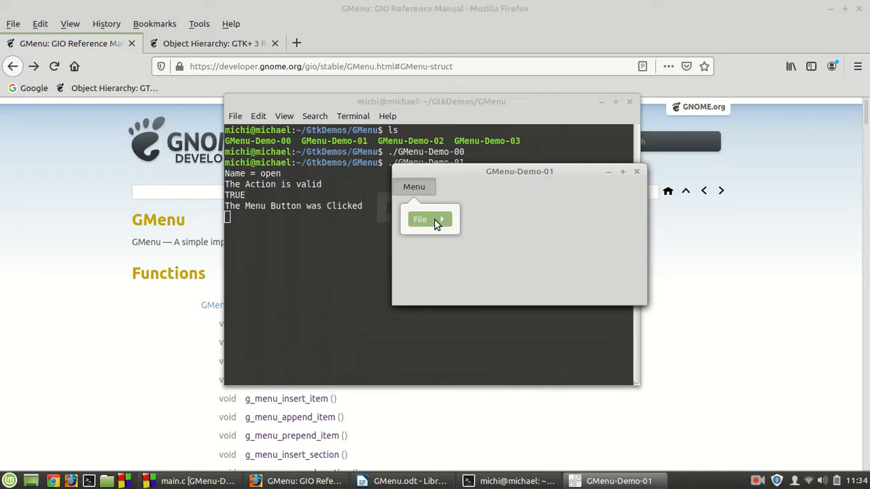
pyautogui.click(420, 219)
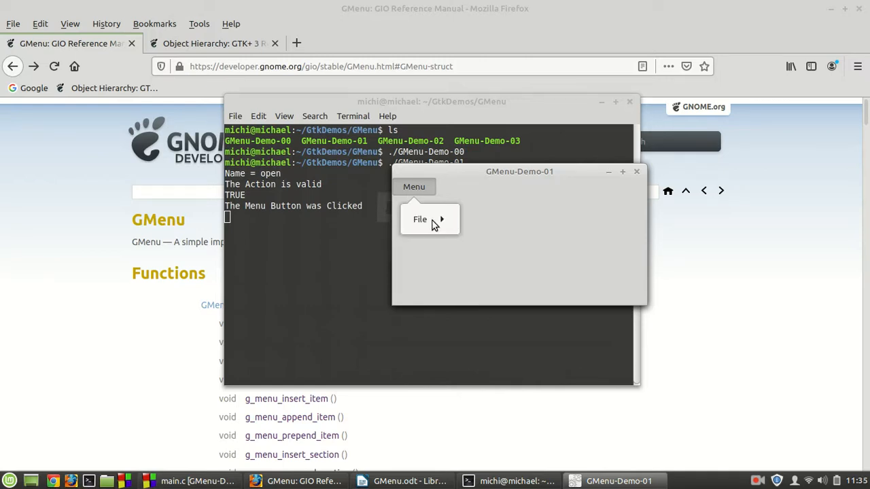
pyautogui.click(420, 219)
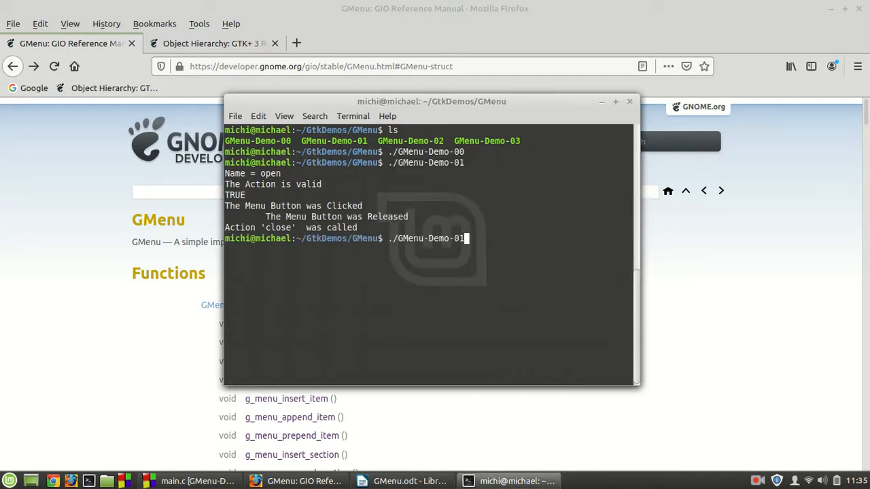
# Step: Run ./GMenu-Demo-02, browse the Hello GNOME menubar's character encoding submenu, then quit the demo
pyautogui.press('BackSpace')
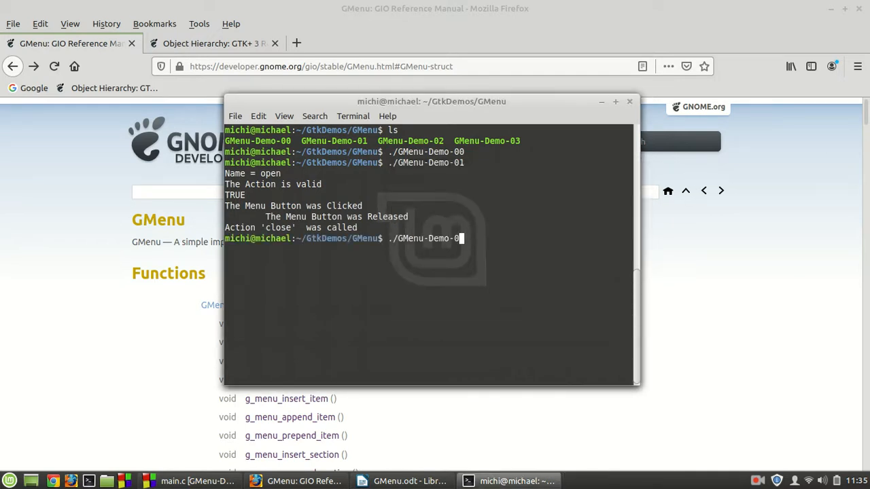
pyautogui.press('Return')
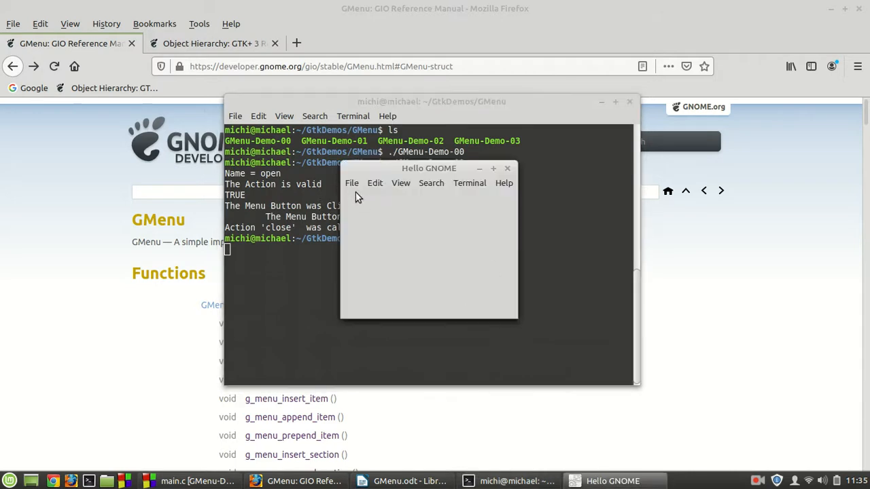
pyautogui.click(375, 182)
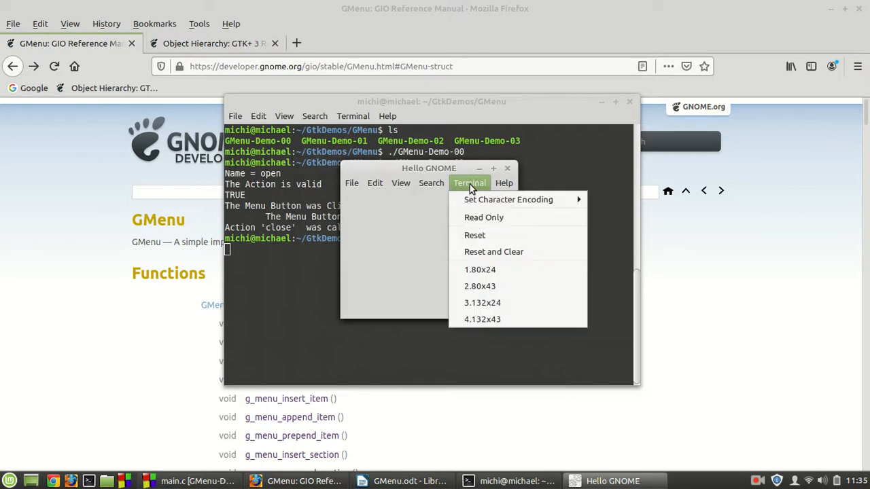
pyautogui.click(508, 198)
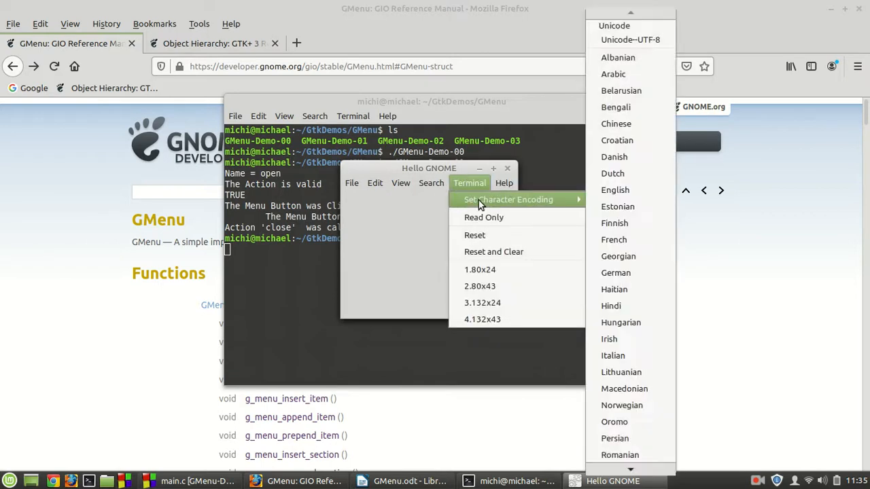
pyautogui.click(350, 183)
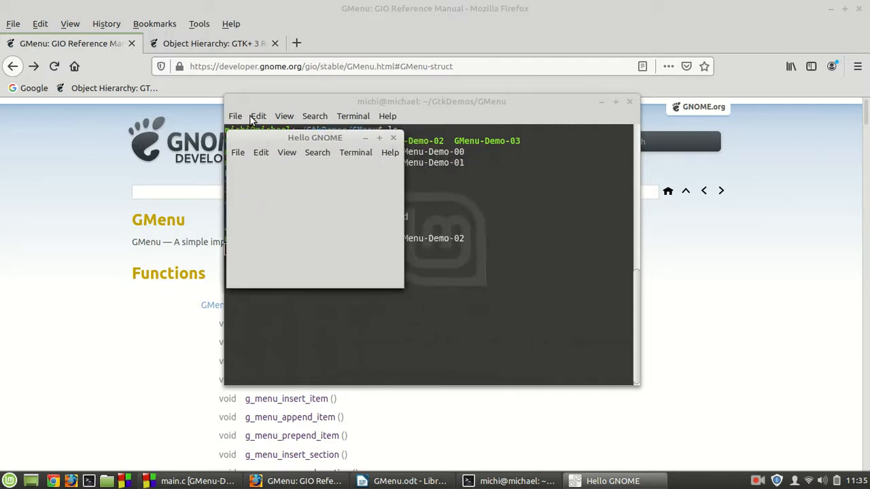
pyautogui.click(316, 115)
pyautogui.write('./GMenu-Demo-0')
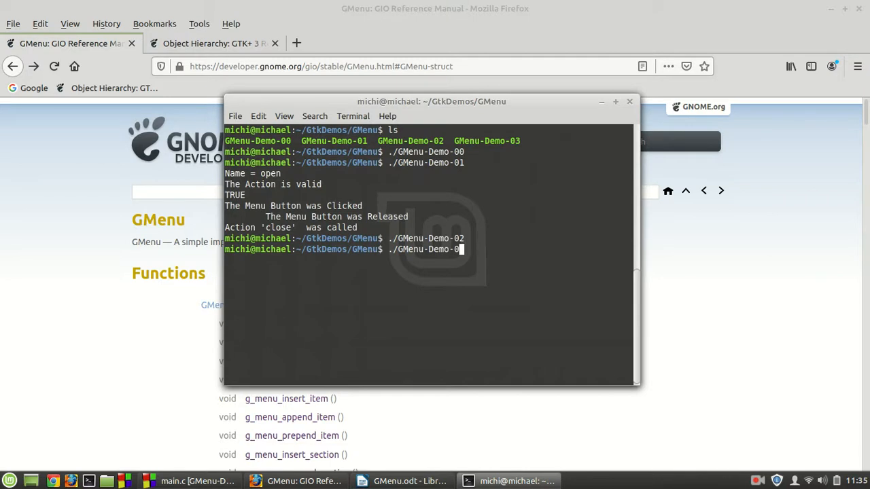
# Step: Run ./GMenu-Demo-03 and browse its File, Edit and About menus
pyautogui.write('3')
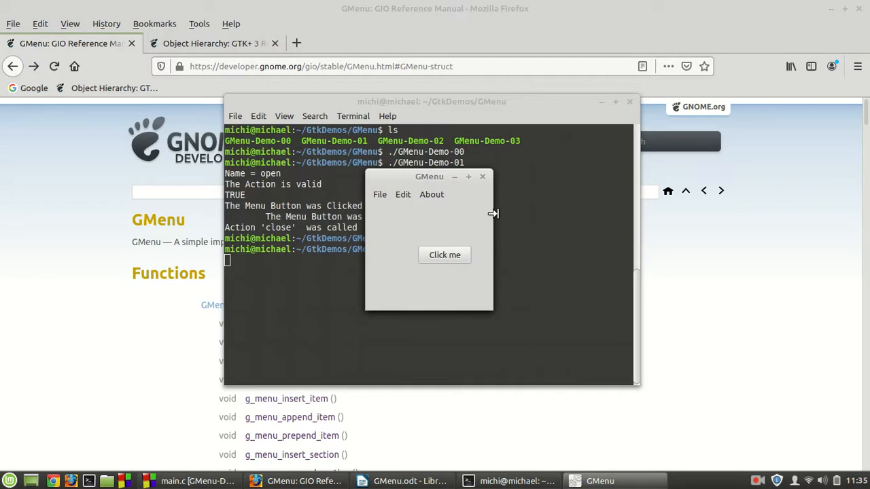
pyautogui.moveTo(400, 220)
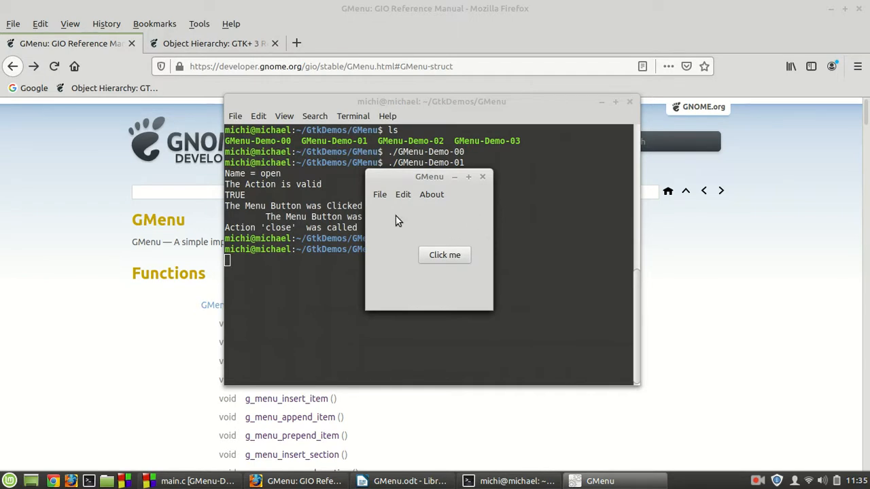
pyautogui.click(379, 195)
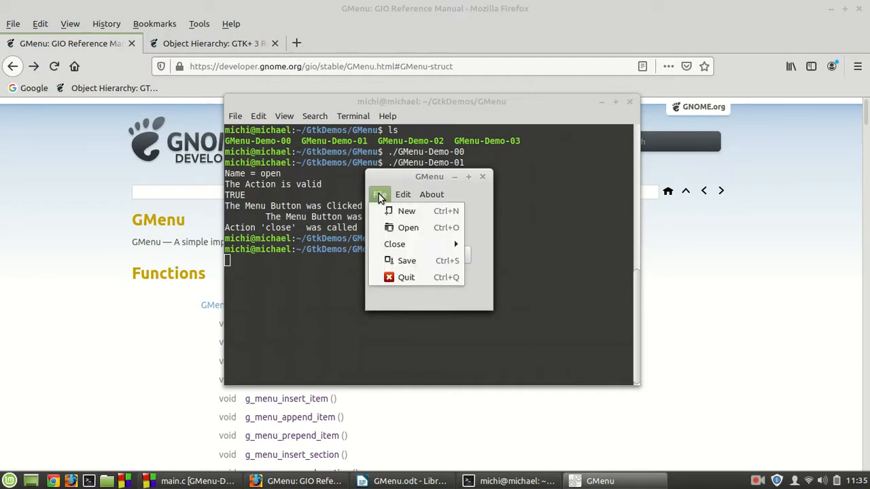
pyautogui.moveTo(407, 211)
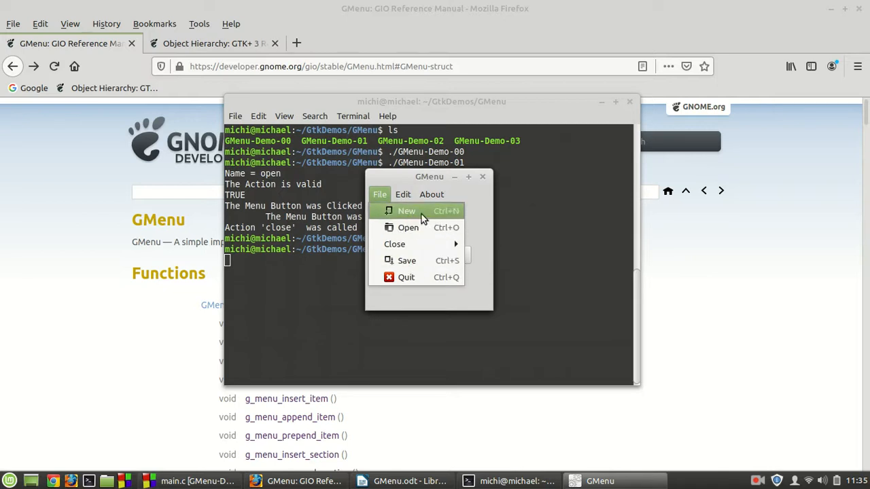
pyautogui.moveTo(443, 223)
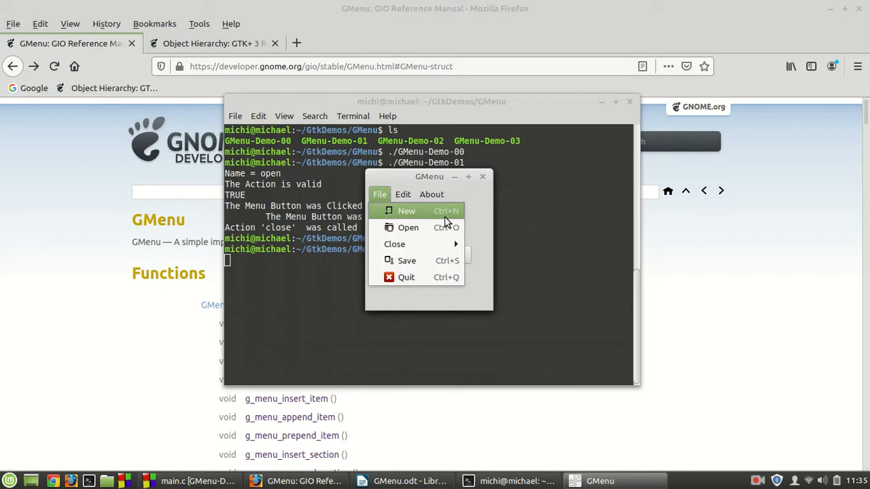
pyautogui.moveTo(394, 244)
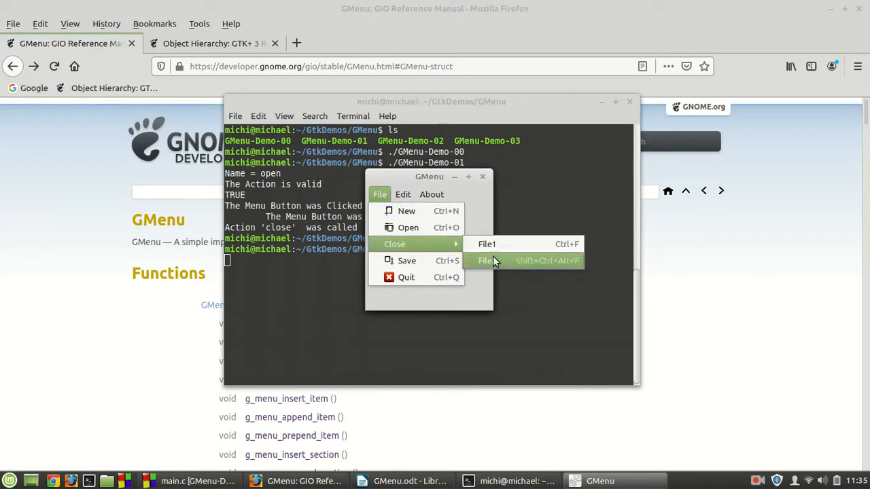
pyautogui.click(402, 195)
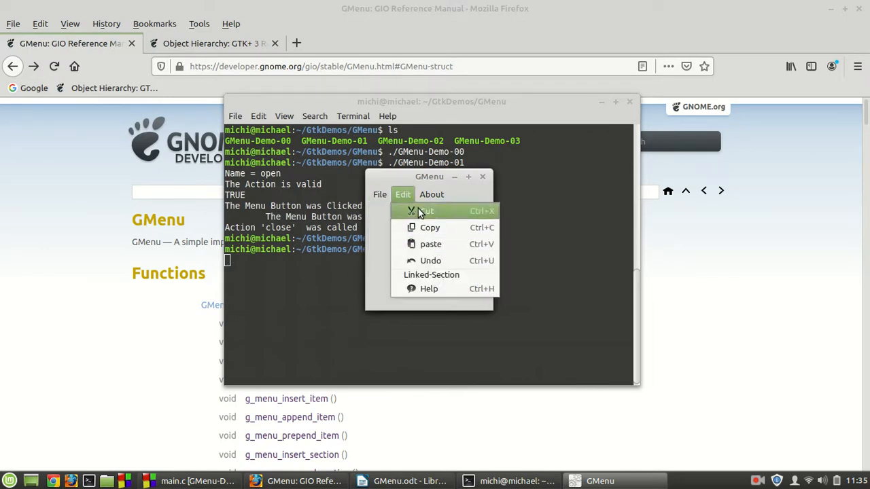
pyautogui.click(432, 195)
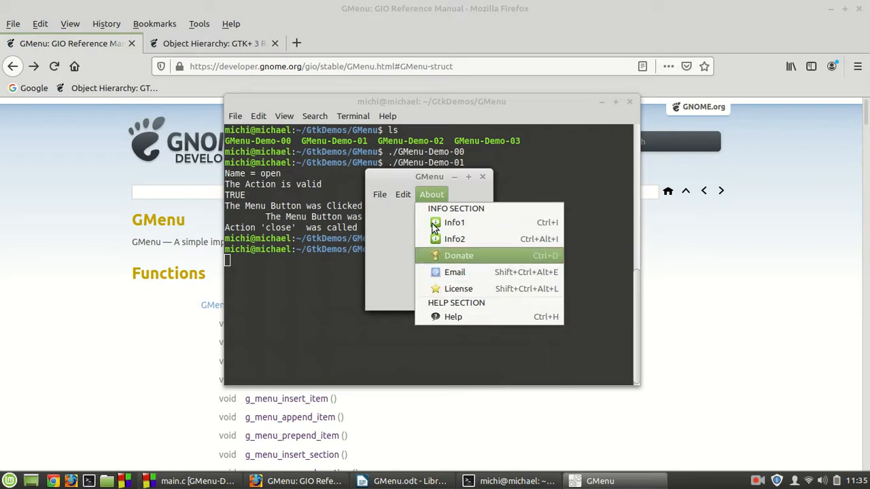
pyautogui.click(402, 194)
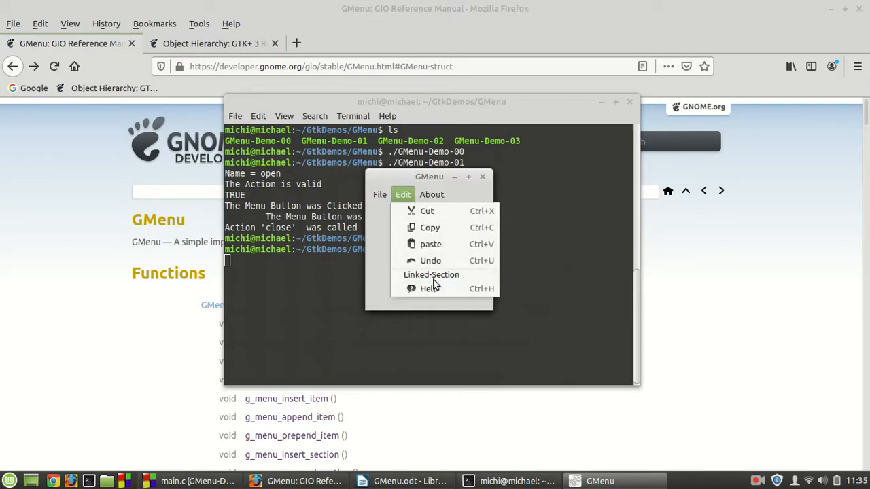
# Step: Choose Help twice from the demo's menu and close the demo window
pyautogui.click(432, 194)
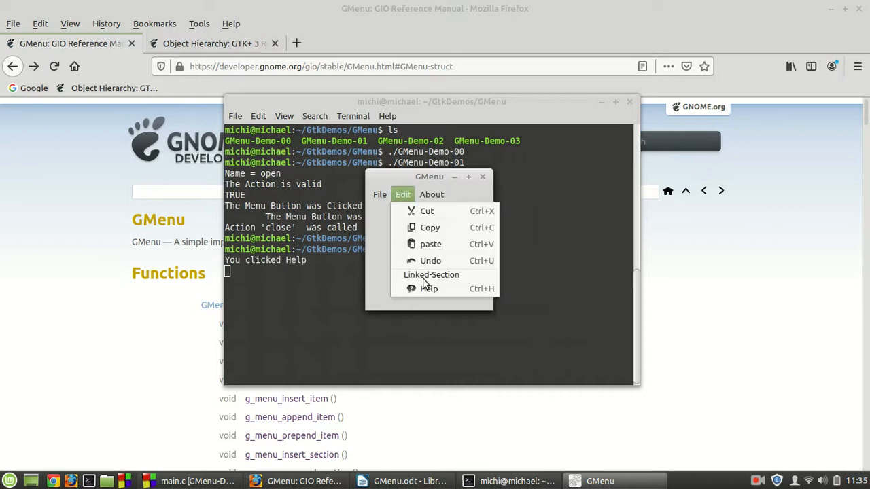
pyautogui.click(430, 288)
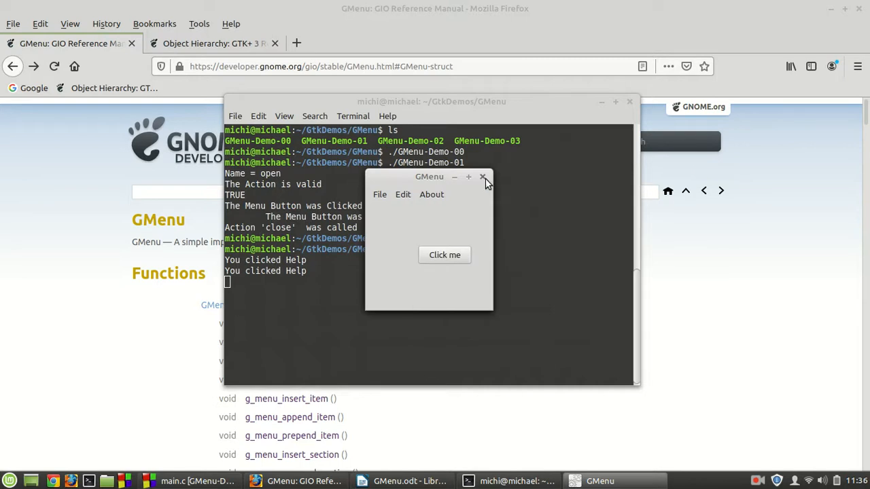
pyautogui.click(484, 176)
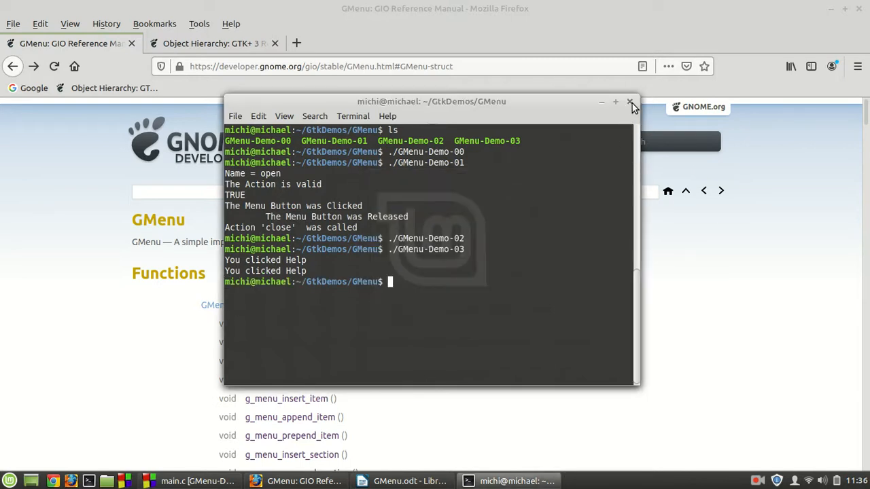
# Step: Close the terminal and review main.c's GtkApplication starter code in Code::Blocks
pyautogui.click(629, 101)
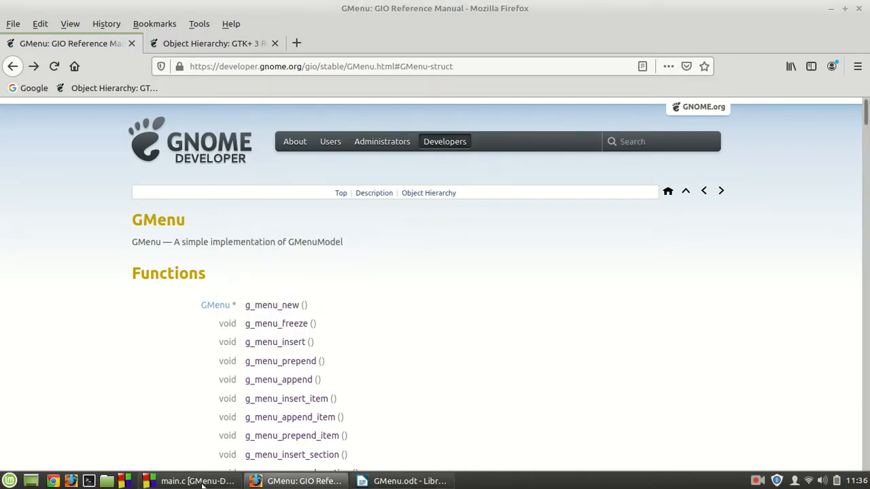
pyautogui.click(197, 481)
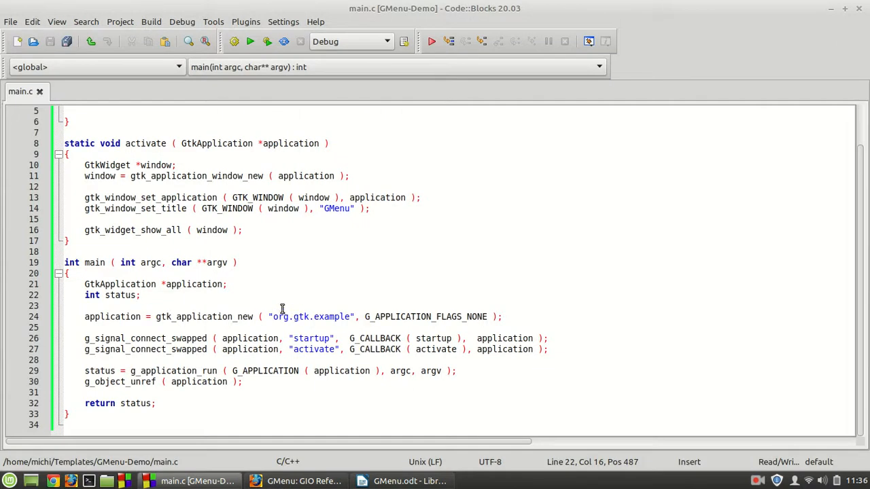
pyautogui.moveTo(198, 302)
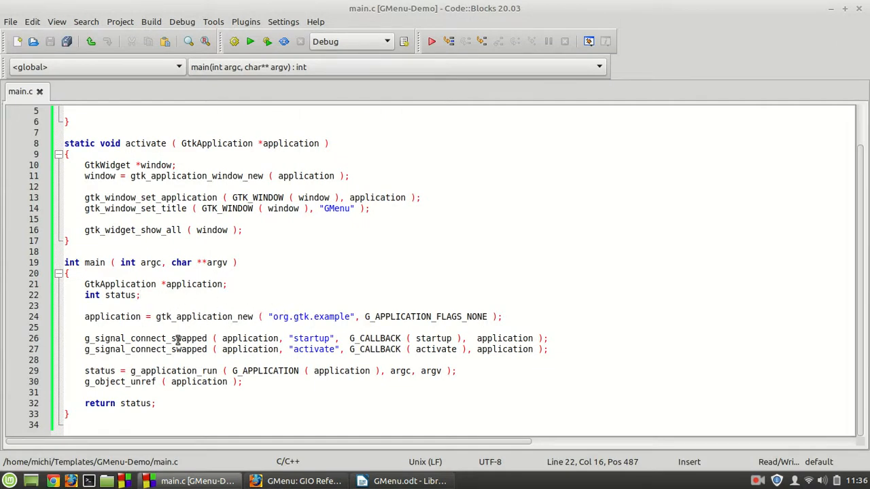
pyautogui.doubleClick(312, 349)
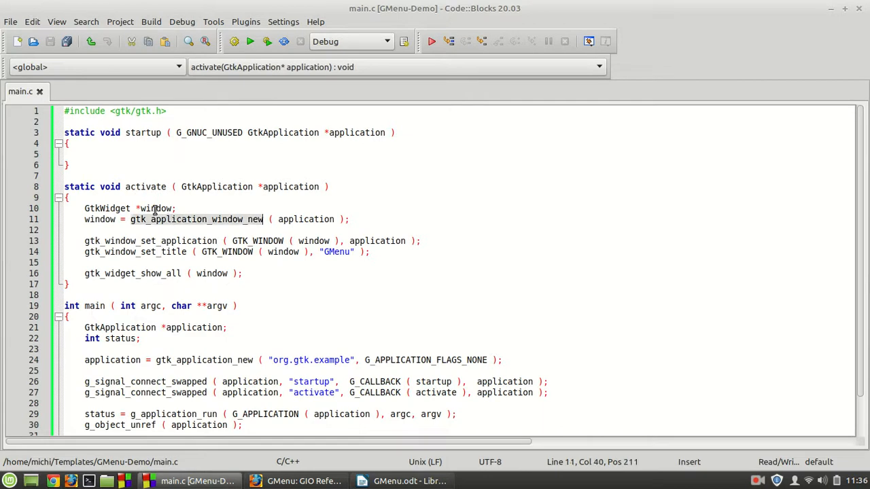
pyautogui.click(164, 251)
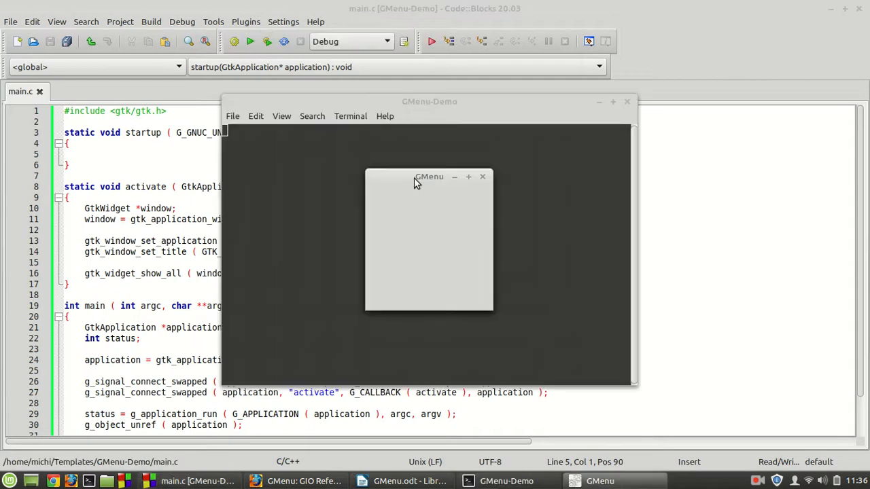
# Step: Move the running empty GMenu window aside and close it
pyautogui.moveTo(430, 177); pyautogui.dragTo(404, 164)
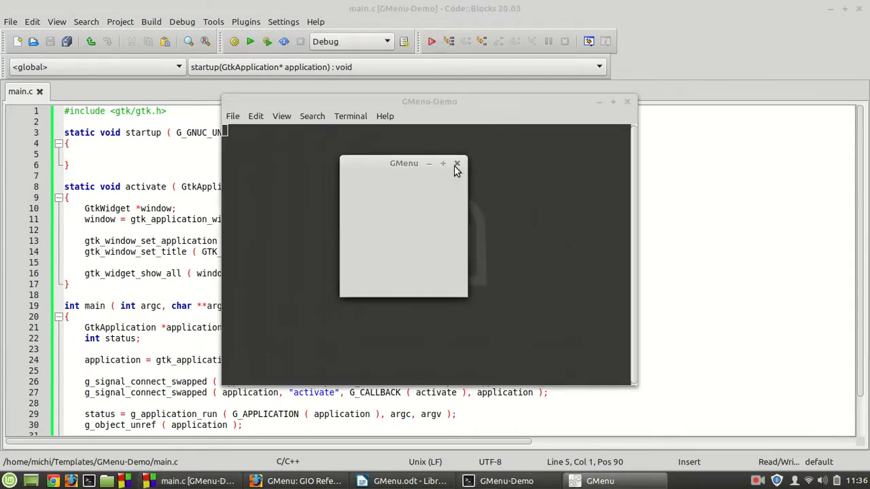
pyautogui.click(457, 163)
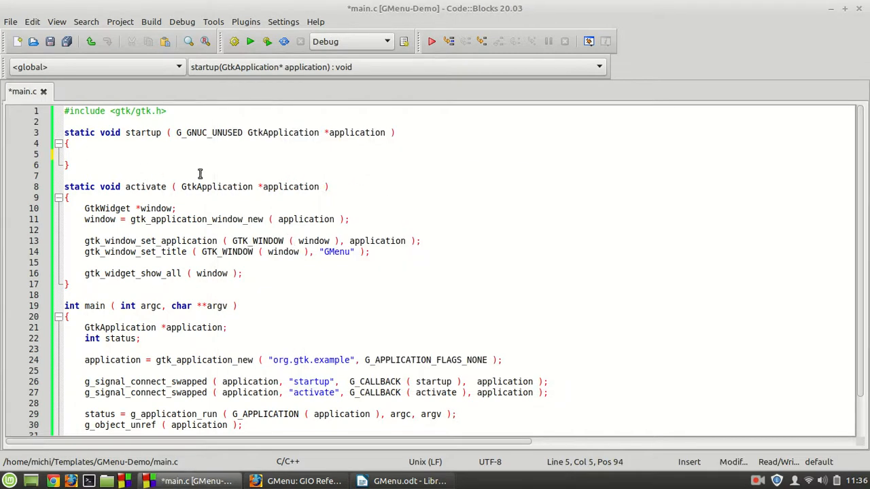
# Step: Copy g_menu_new from the docs and declare GMenu *menu; in startup()
pyautogui.click(305, 482)
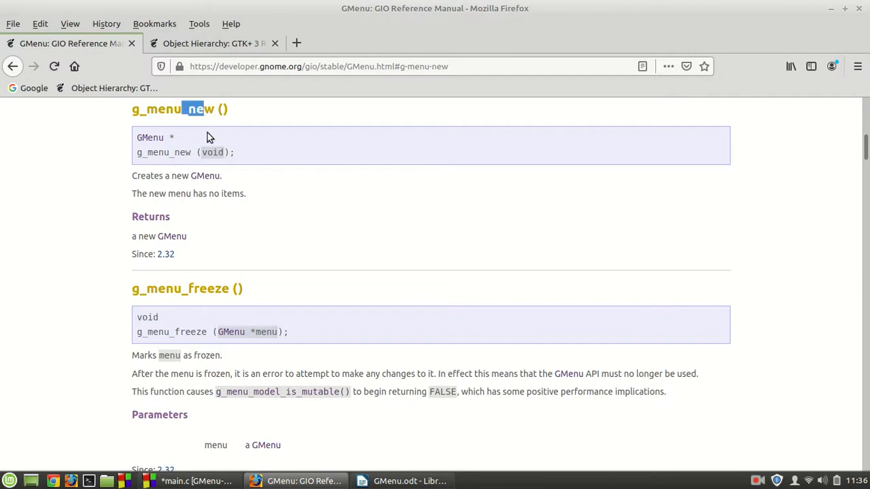
pyautogui.tripleClick(172, 109)
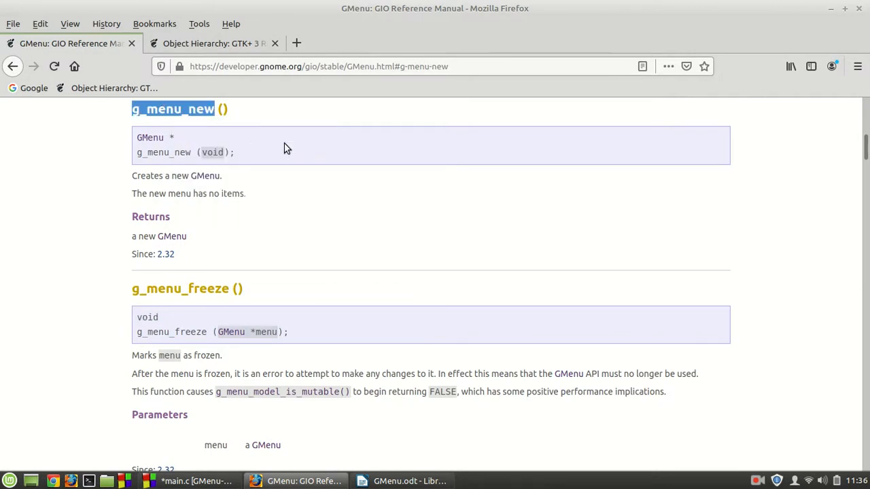
pyautogui.moveTo(303, 159)
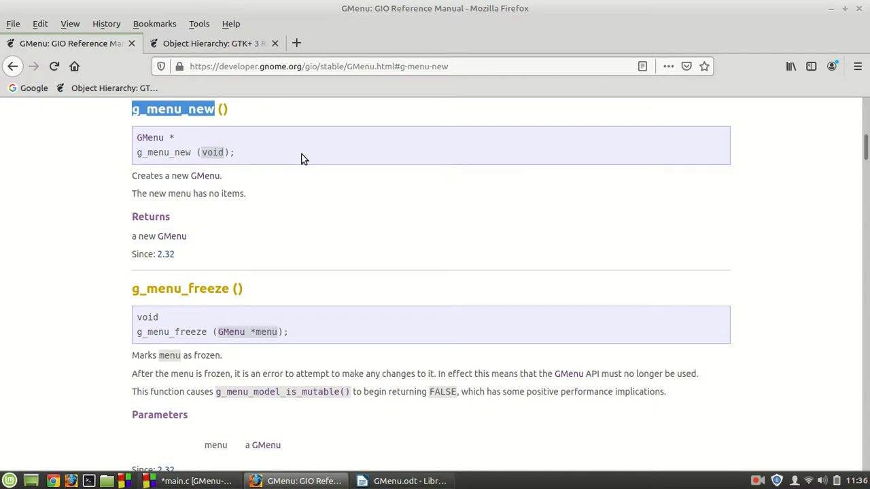
pyautogui.click(175, 481)
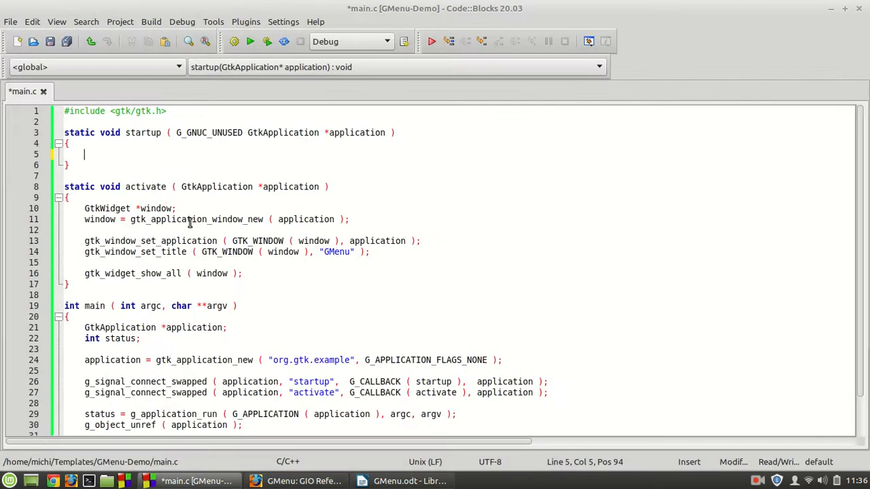
pyautogui.write('g')
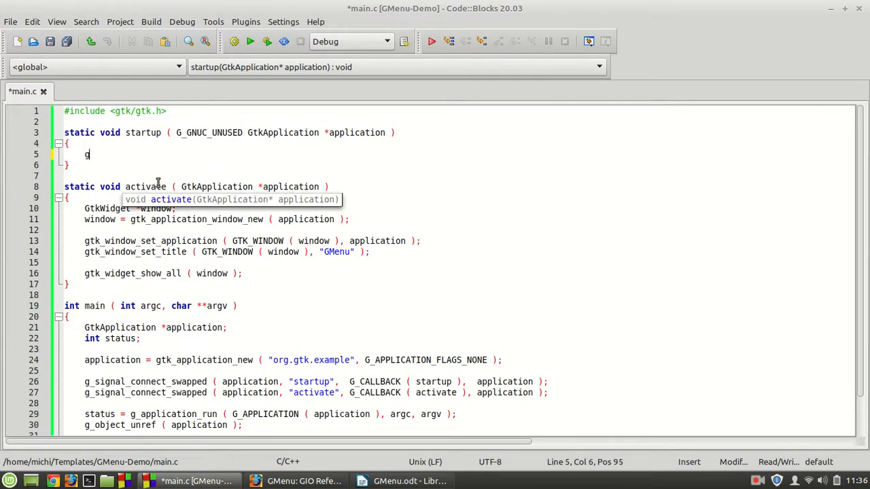
pyautogui.write('mE')
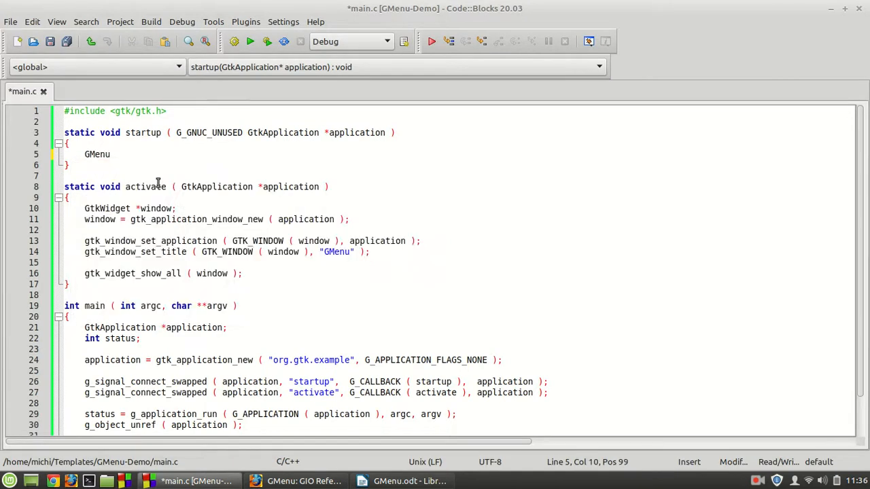
pyautogui.write('*MEN')
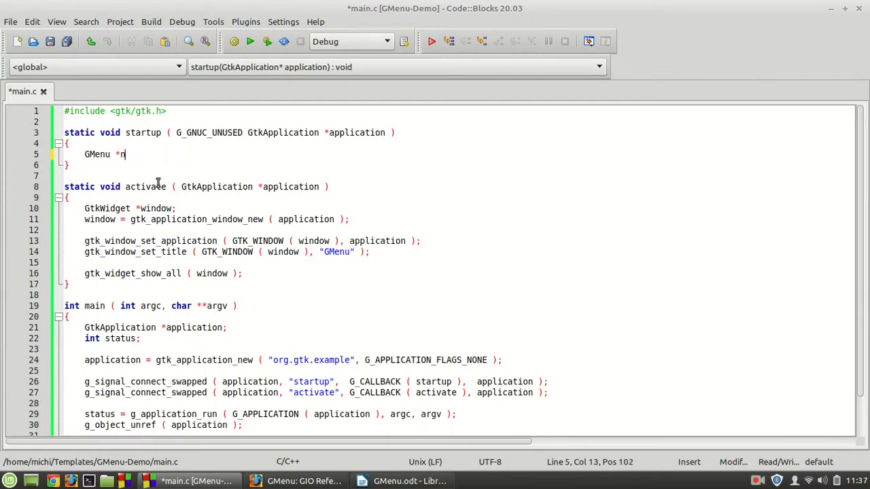
pyautogui.press('Backspace')
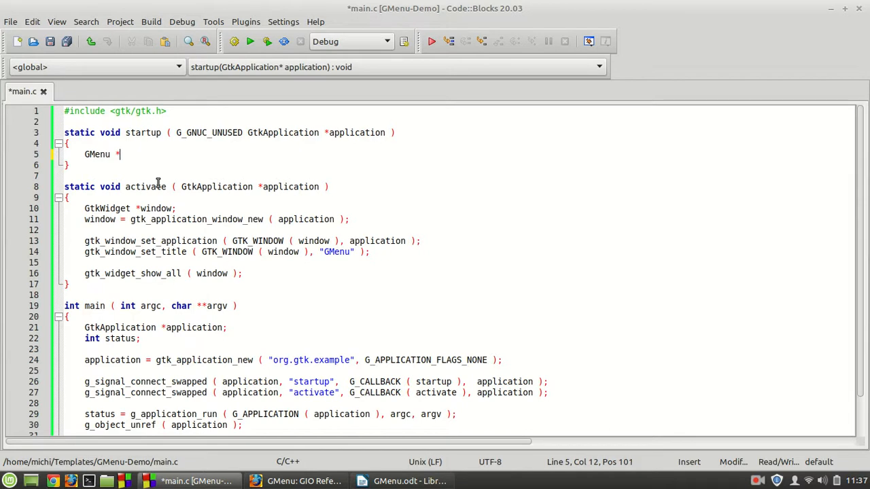
pyautogui.write('menu;')
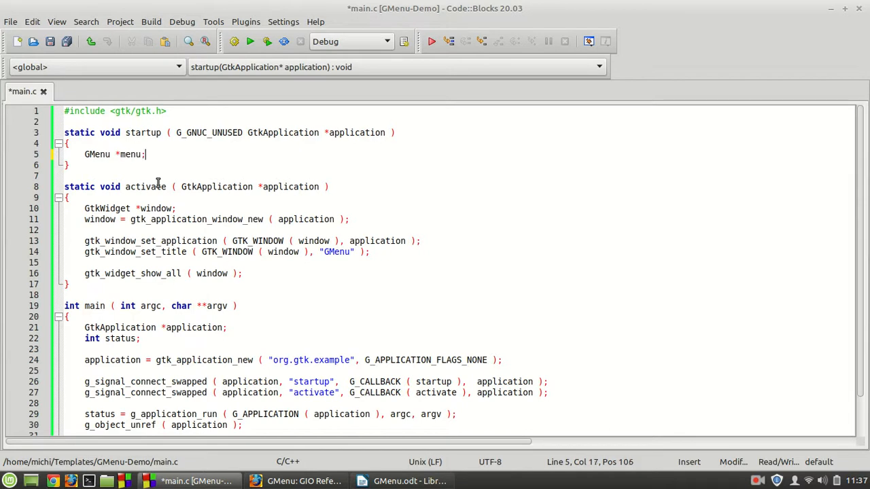
# Step: Assign menu = g_menu_new(); in the startup function
pyautogui.write('menu = g_menu_new')
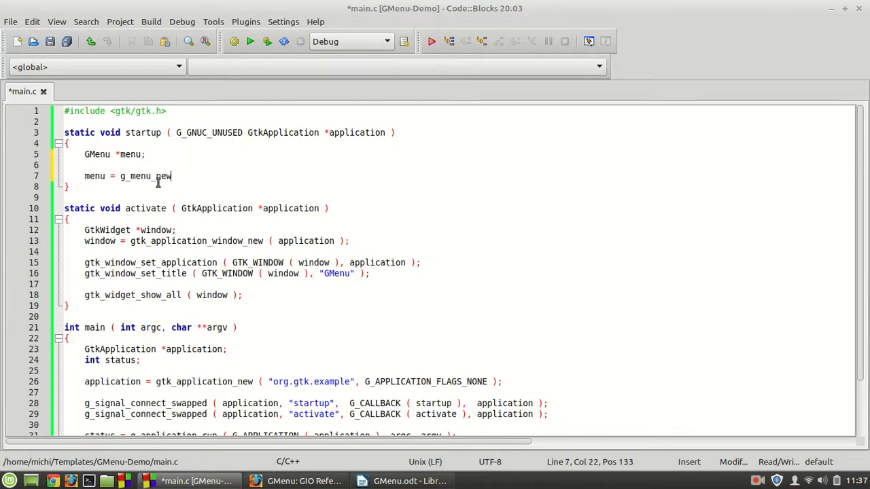
pyautogui.write('();')
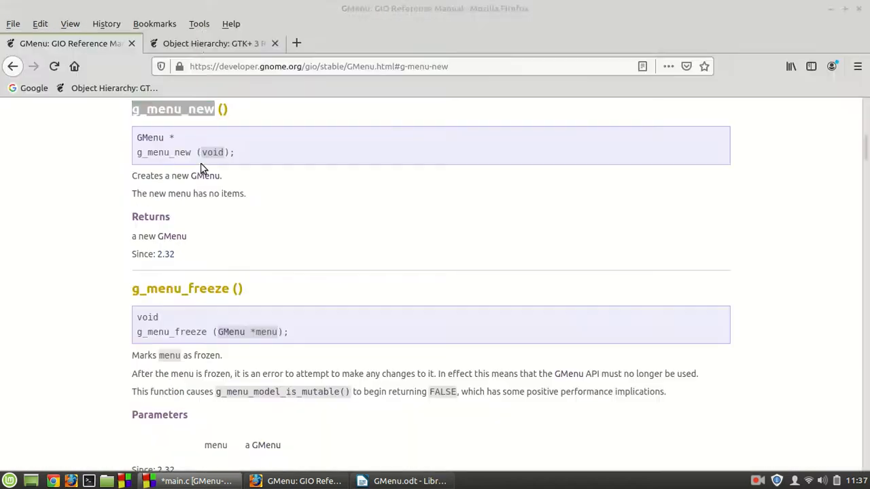
# Step: Search the GNOME developer site for gtk_application_set_menu_bar and scan the results
pyautogui.click(215, 43)
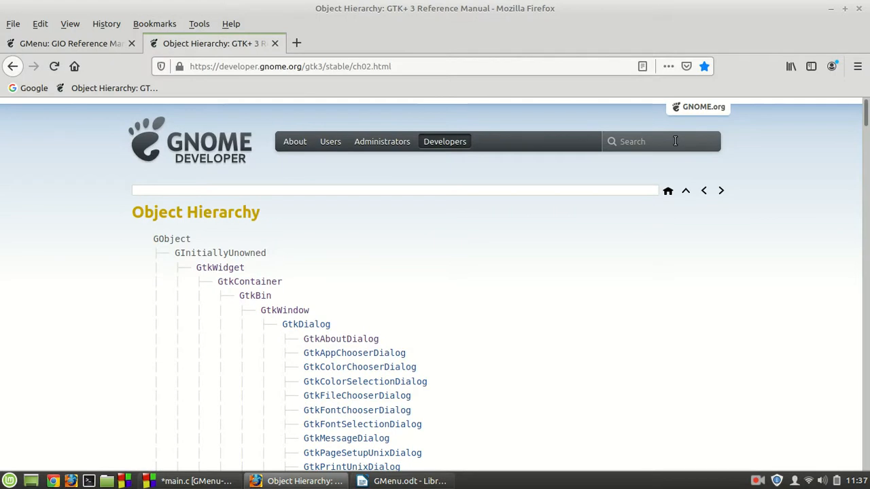
pyautogui.write('gtk_application_set_menu_bar')
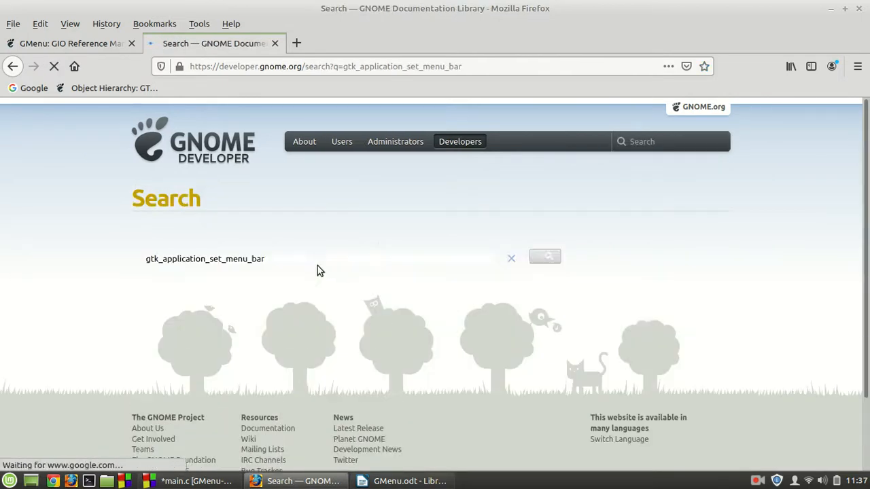
pyautogui.click(544, 257)
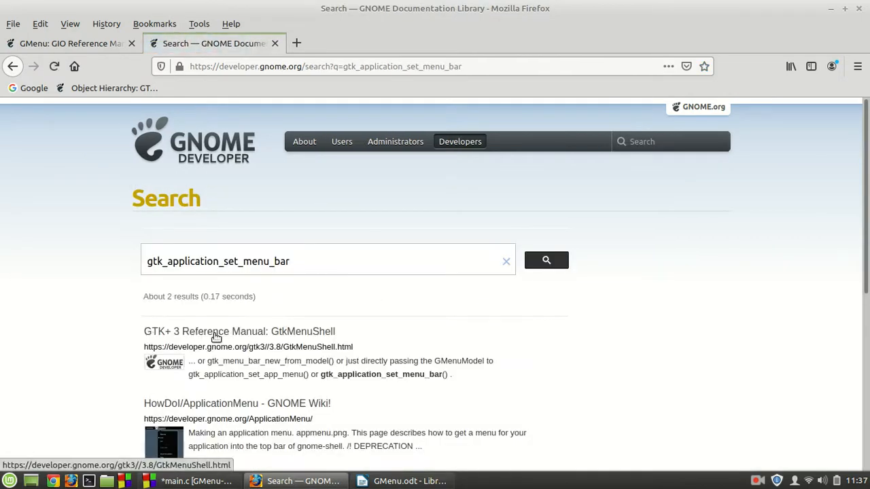
pyautogui.scroll(-3)
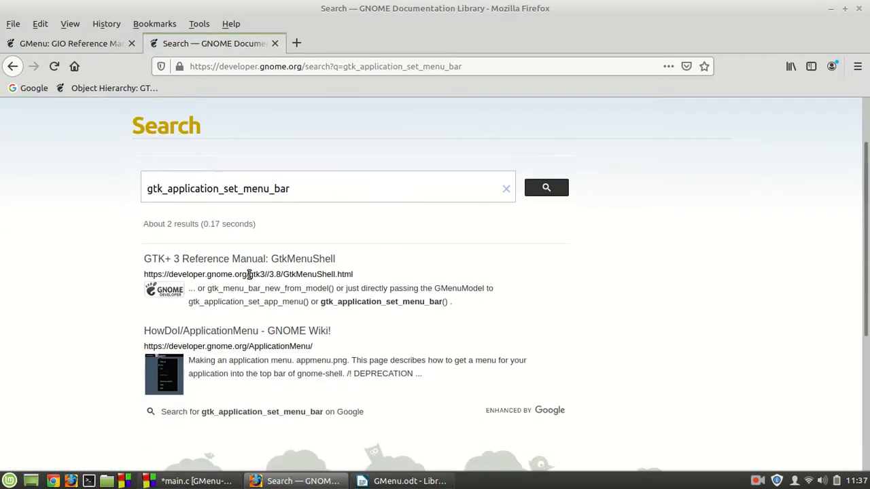
pyautogui.moveTo(310, 187)
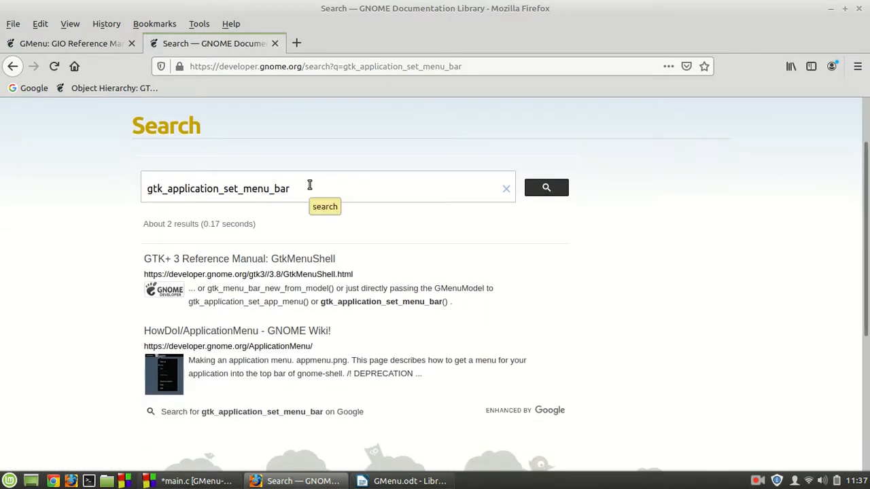
pyautogui.moveTo(272, 188)
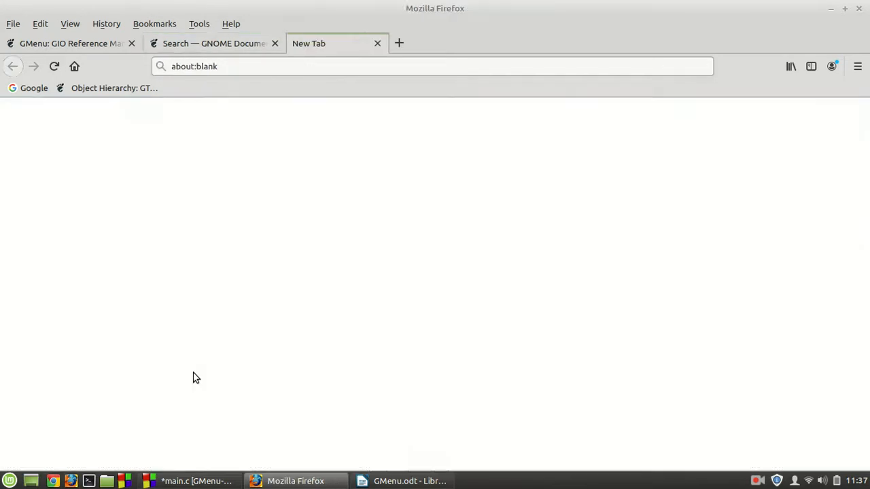
# Step: Open developer.gnome.org/gtk3/stable/GtkApplication.html and go to the gtk_application_set_menubar entry
pyautogui.write('https://developer.gnome.org/gtk3/stable/GtkApplication.html')
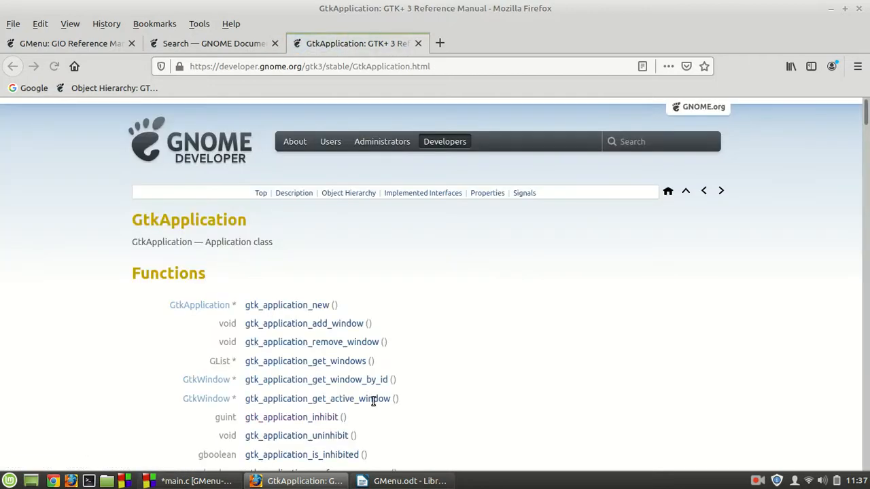
pyautogui.scroll(-3)
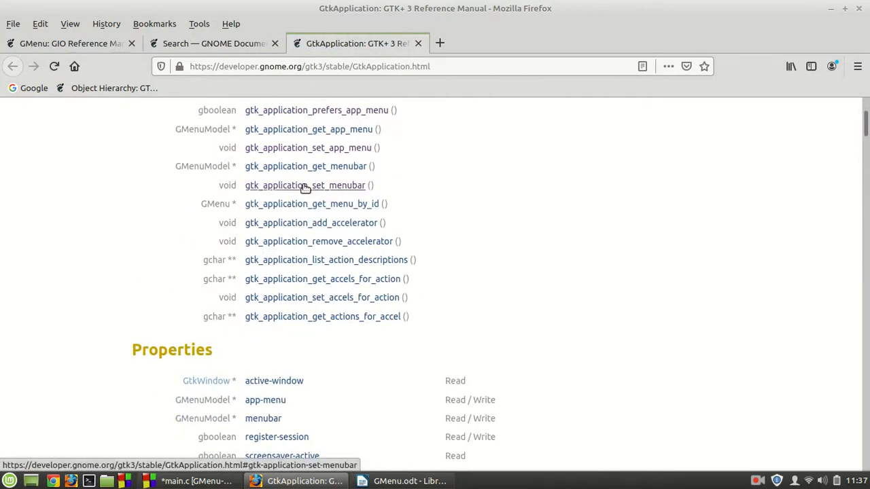
pyautogui.click(304, 185)
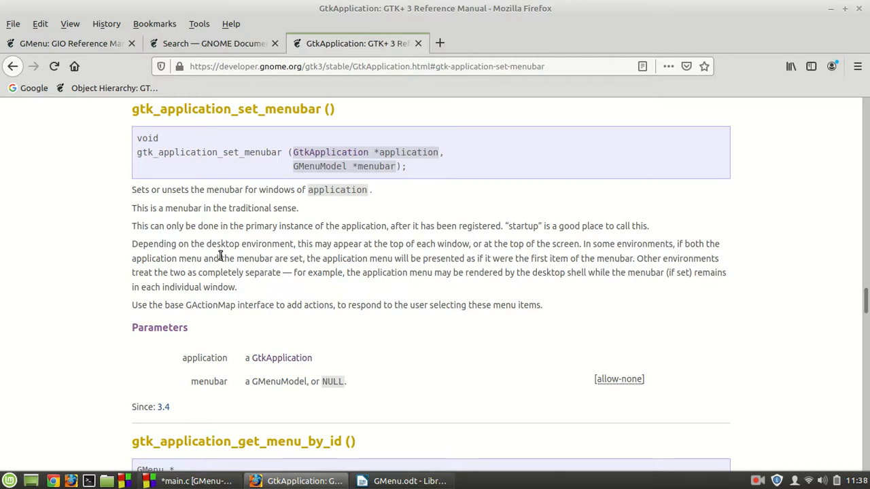
pyautogui.moveTo(384, 197)
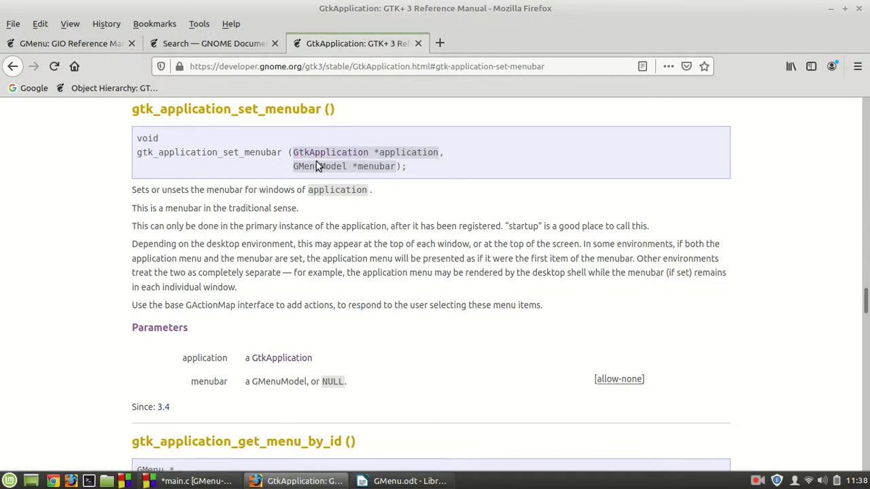
# Step: Compare with the GMenu reference page, then return to main.c in the editor
pyautogui.click(68, 42)
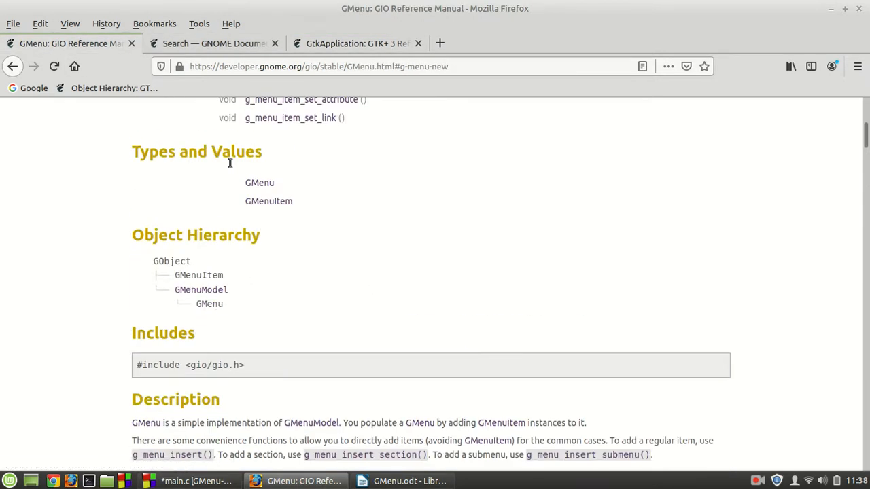
pyautogui.click(356, 42)
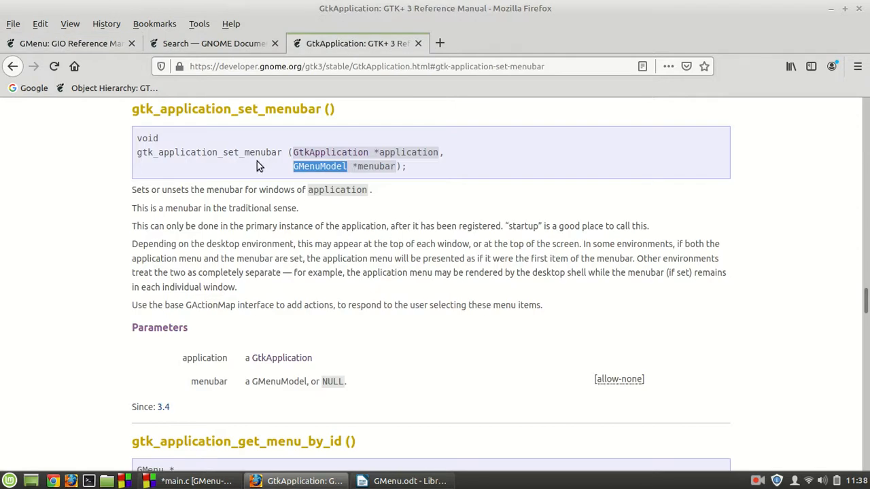
pyautogui.click(196, 481)
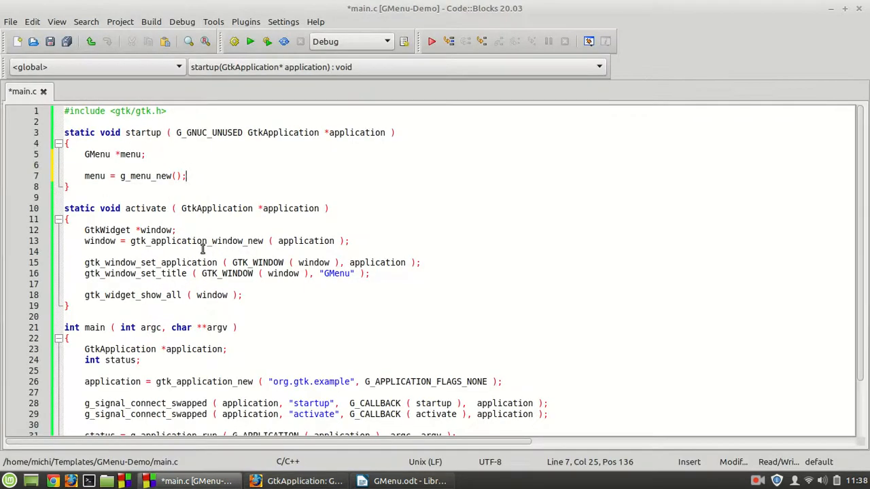
# Step: Call gtk_application_set_menubar( application, G_MENU_MODEL( menu ) ) after creating the menu
pyautogui.write('gtk_application_set_menubar')
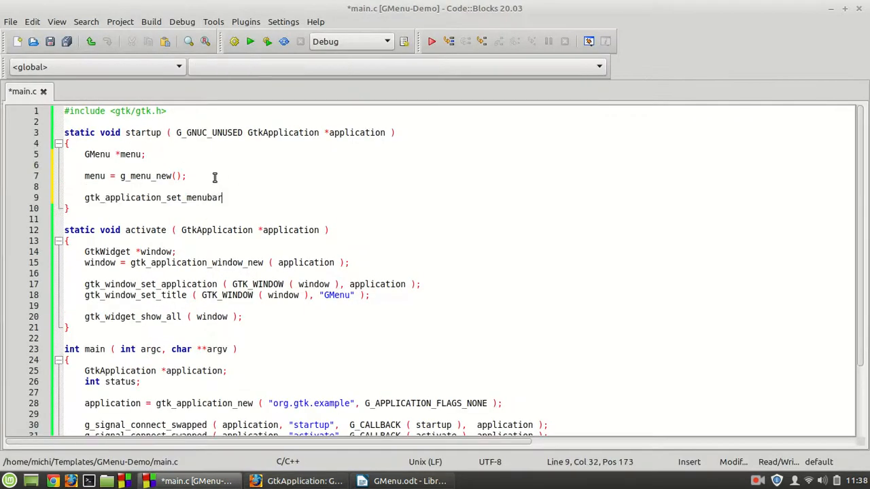
pyautogui.write('(')
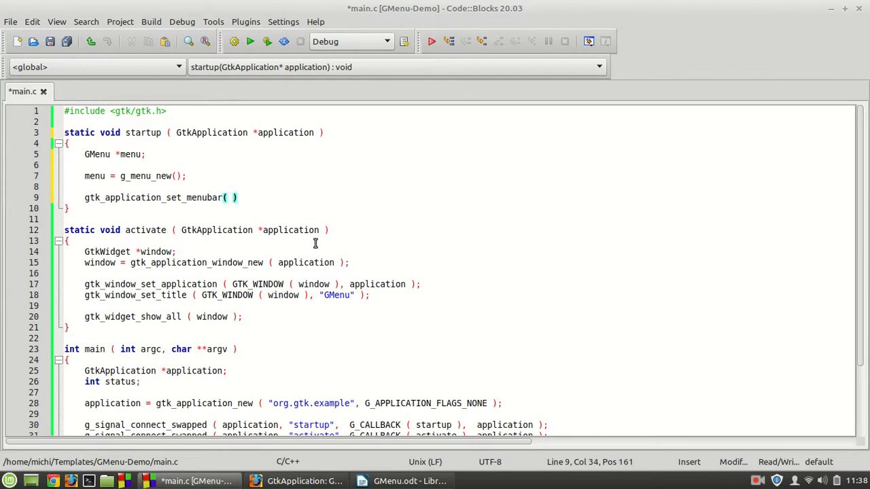
pyautogui.write('application,')
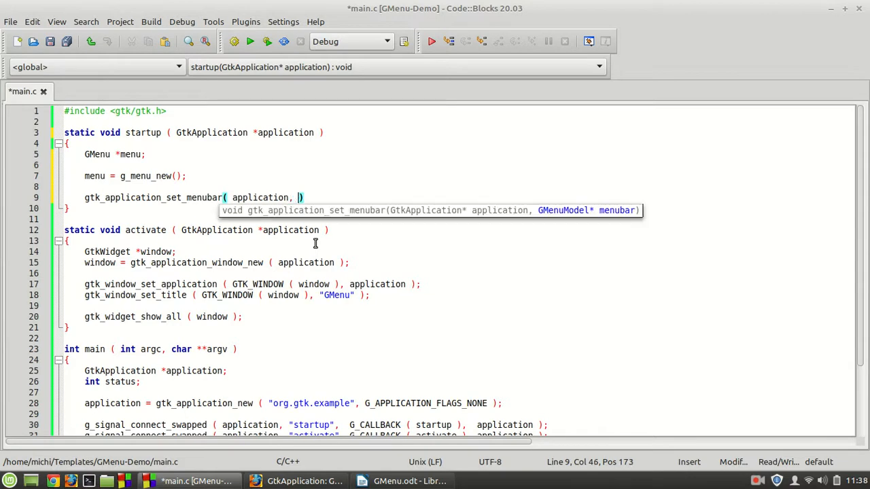
pyautogui.write('g_')
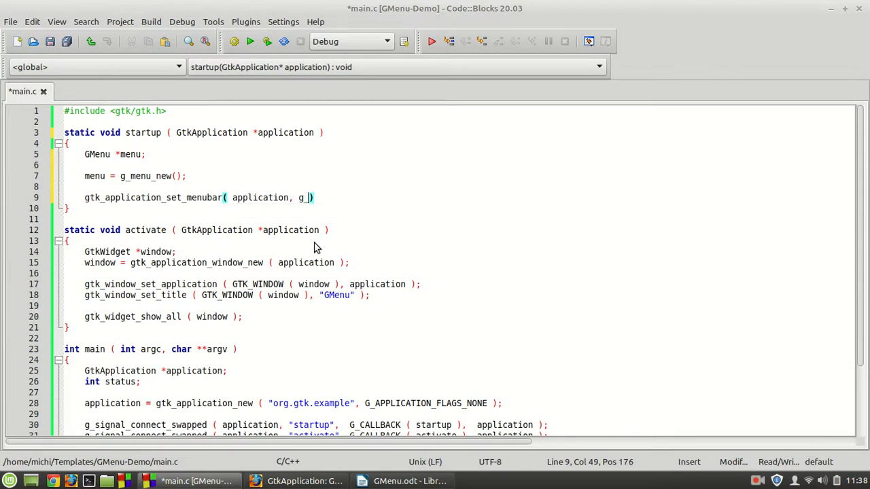
pyautogui.write('menu_mode')
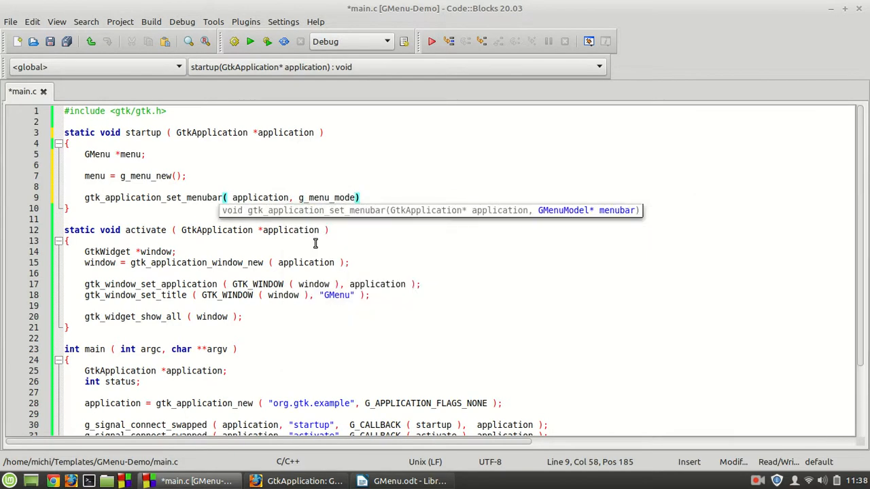
pyautogui.write('G_MENU_MODEL(')
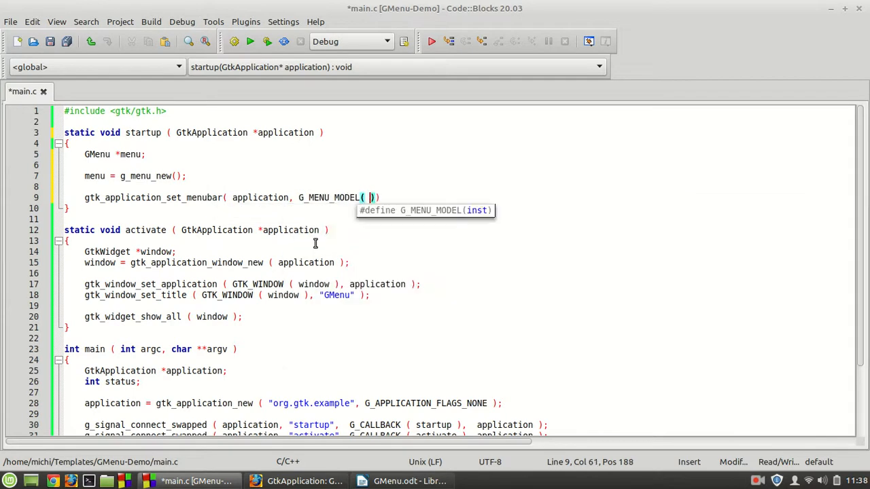
pyautogui.write('menu ) );')
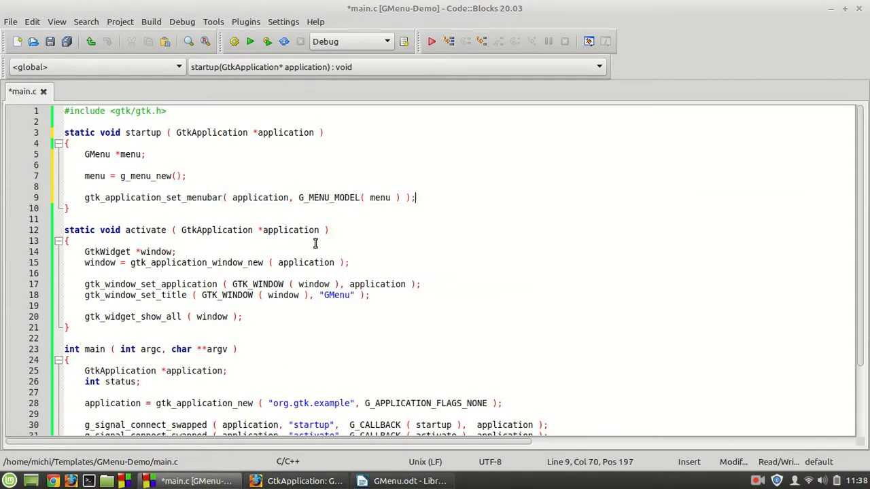
pyautogui.click(302, 482)
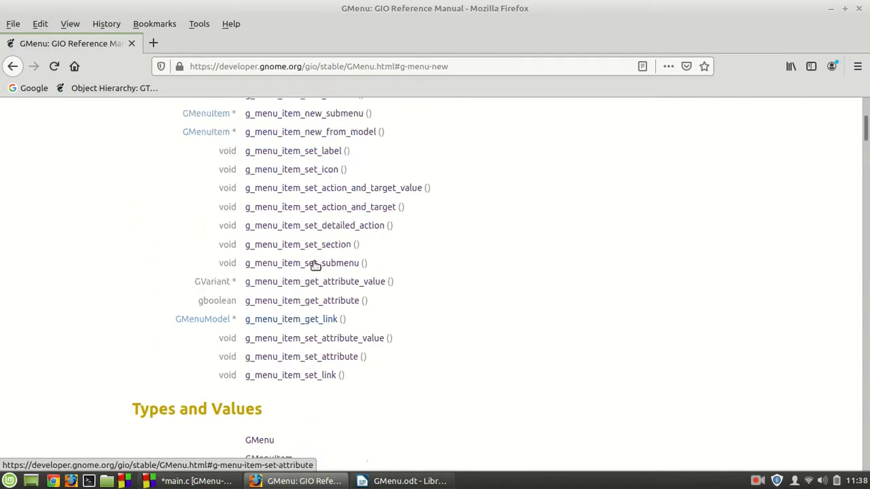
# Step: Read the g_menu_new entry in the GMenu reference and return to main.c
pyautogui.scroll(3)
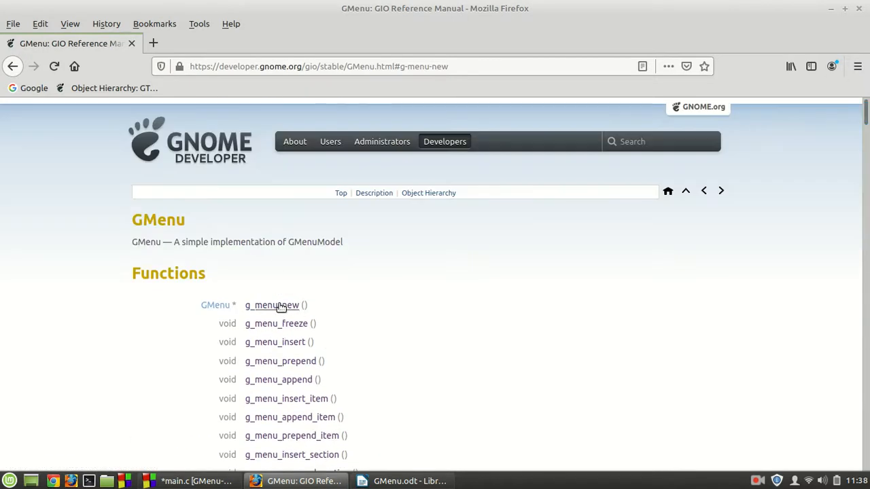
pyautogui.click(272, 305)
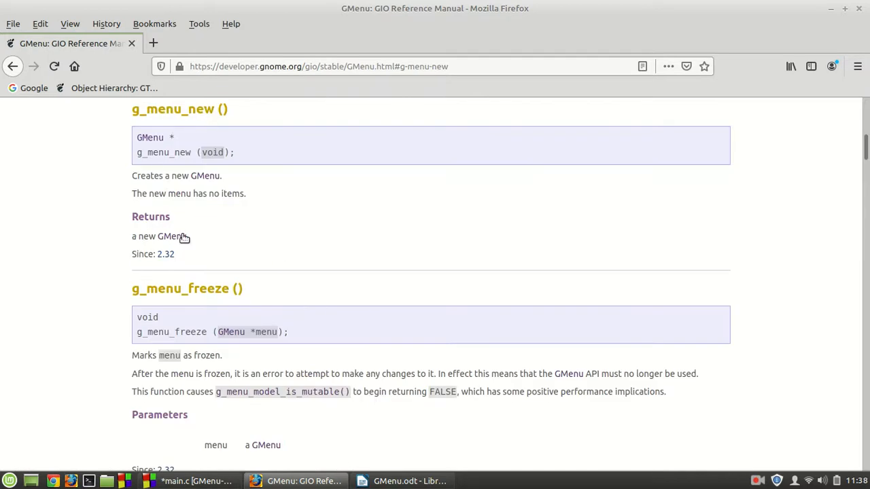
pyautogui.moveTo(141, 139)
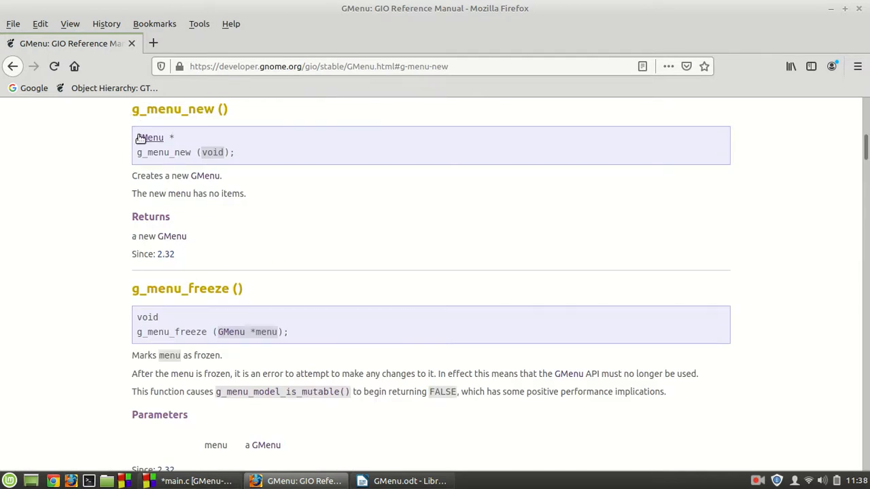
pyautogui.click(197, 481)
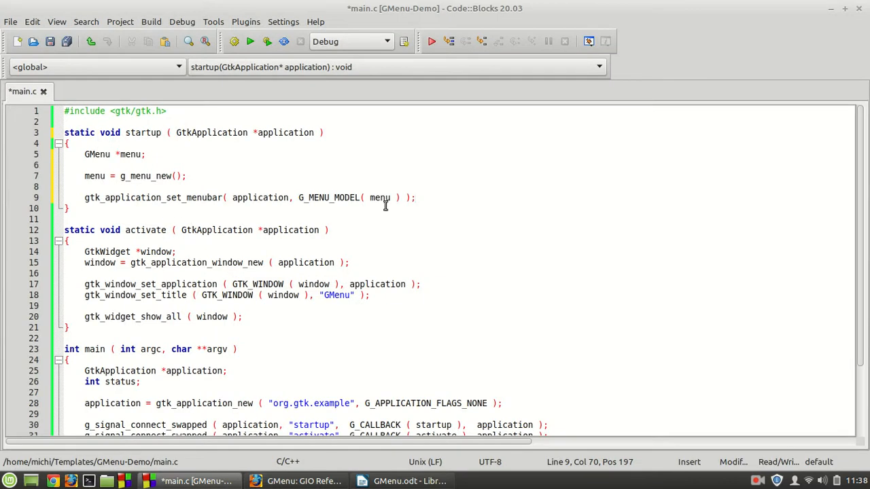
# Step: Add g_object_unref( menu ); then reformat main.c with AStyle and save it
pyautogui.write('g_object_unref( menu );')
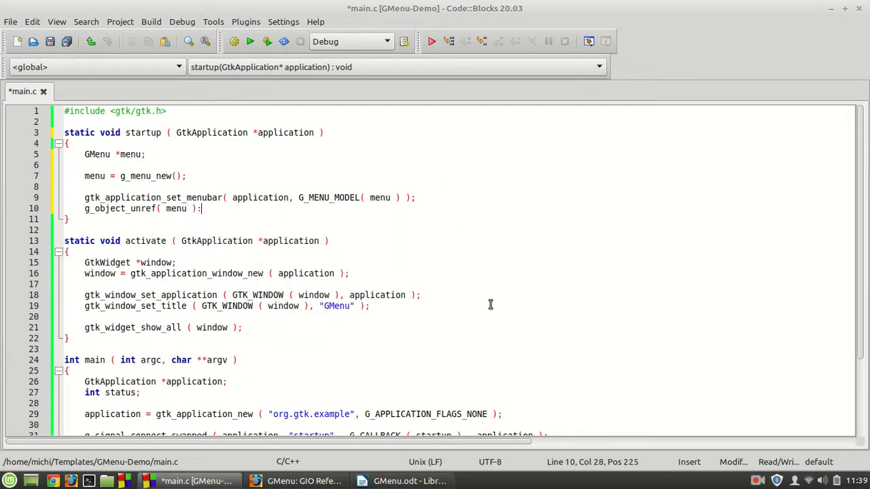
pyautogui.rightClick(490, 305)
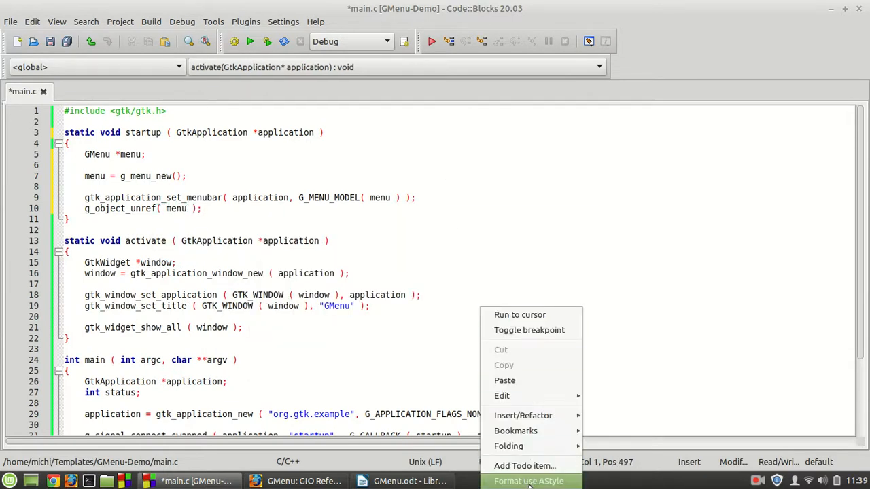
pyautogui.click(109, 166)
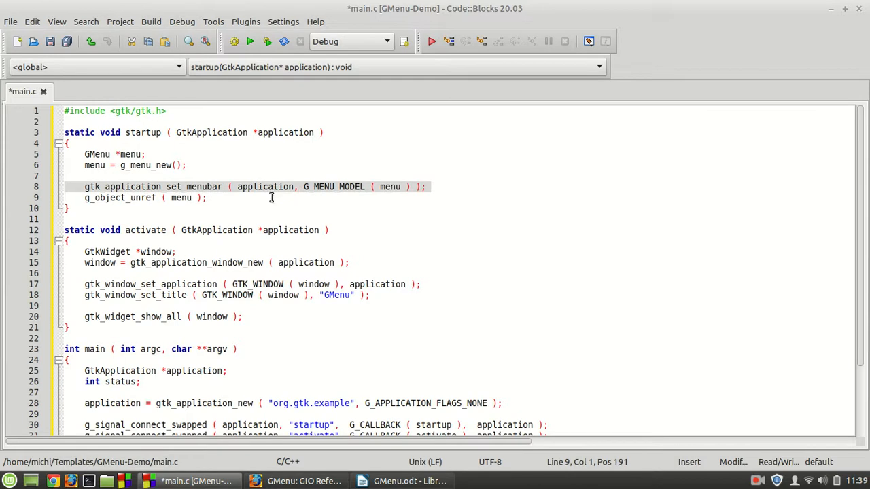
pyautogui.click(176, 199)
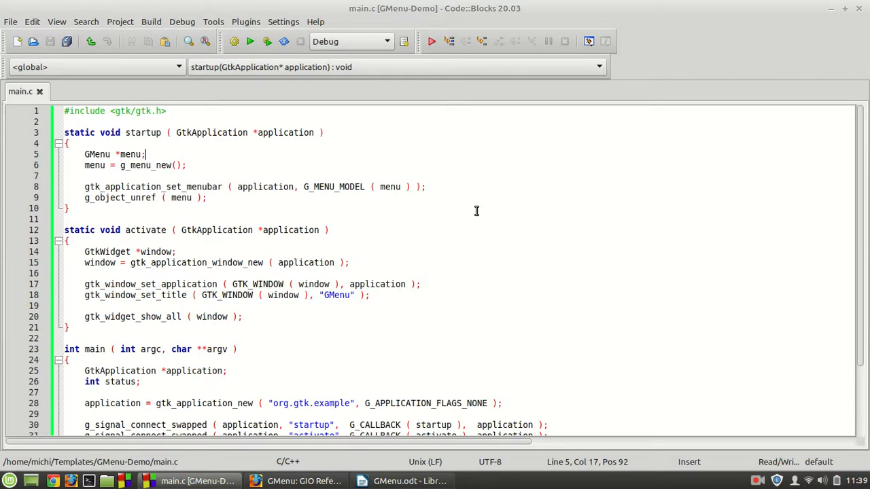
pyautogui.click(188, 166)
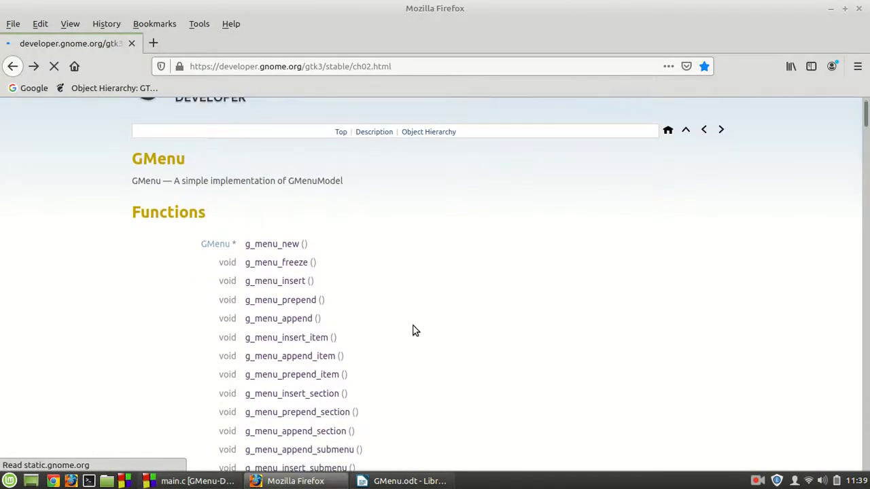
# Step: Navigate back to the GMenu reference and open the g_menu_item_new entry
pyautogui.click(12, 65)
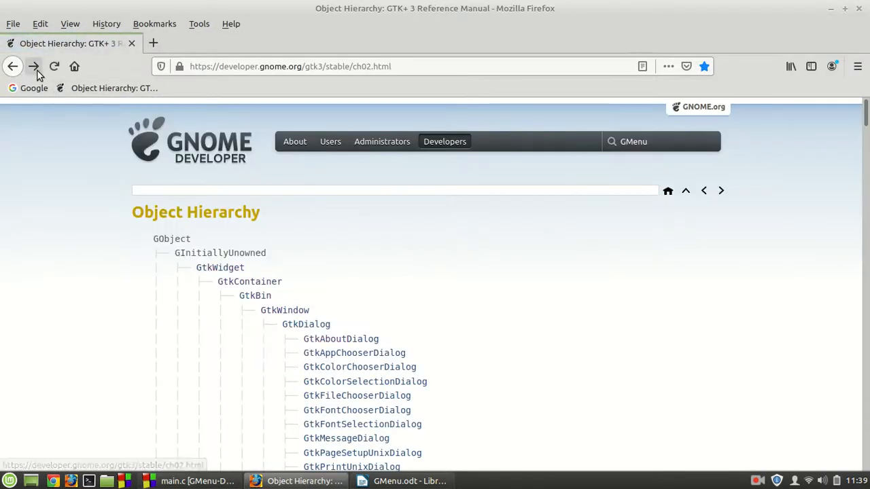
pyautogui.click(33, 66)
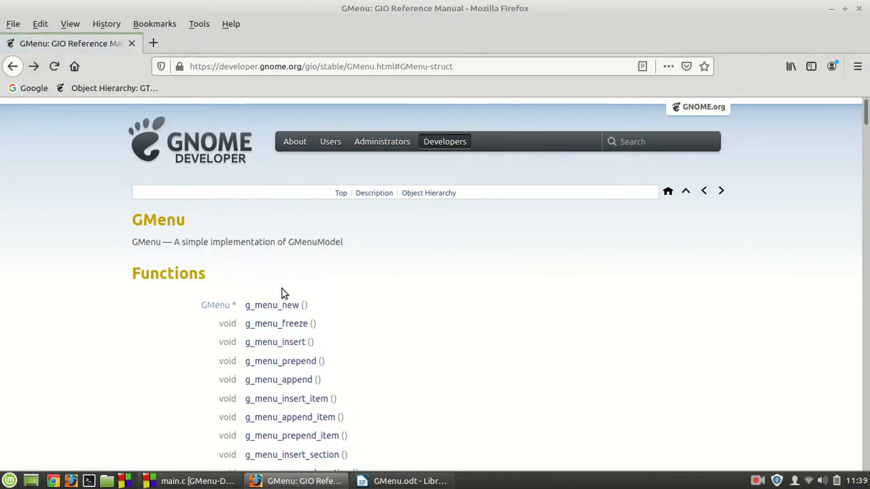
pyautogui.scroll(-3)
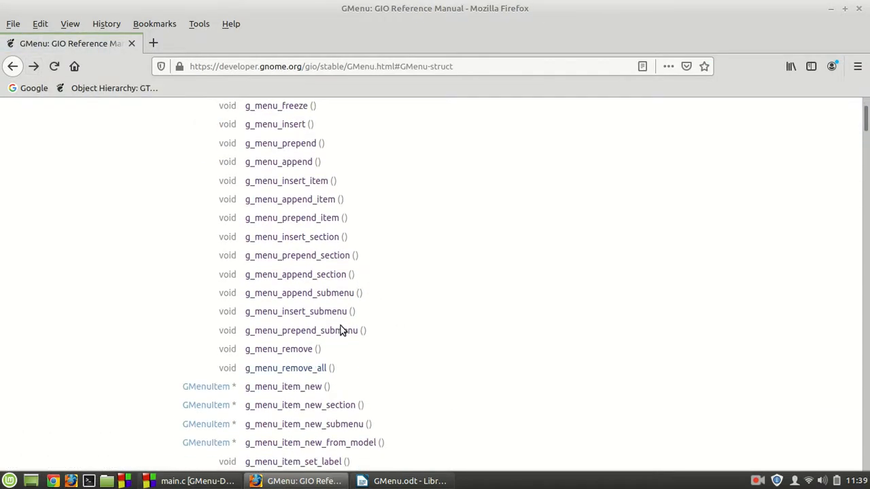
pyautogui.scroll(-3)
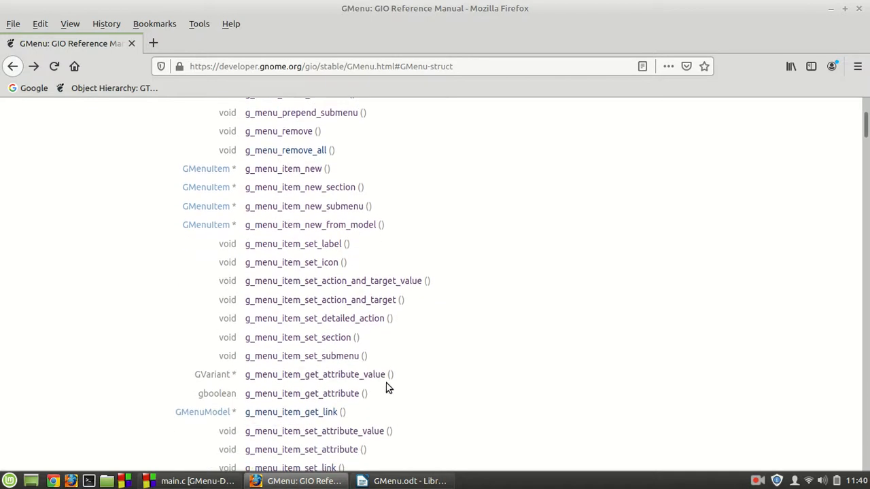
pyautogui.scroll(-3)
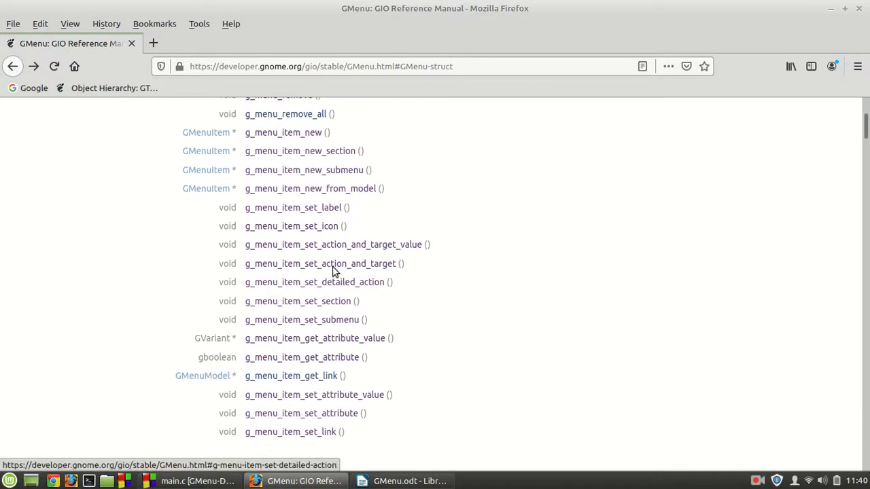
pyautogui.click(283, 133)
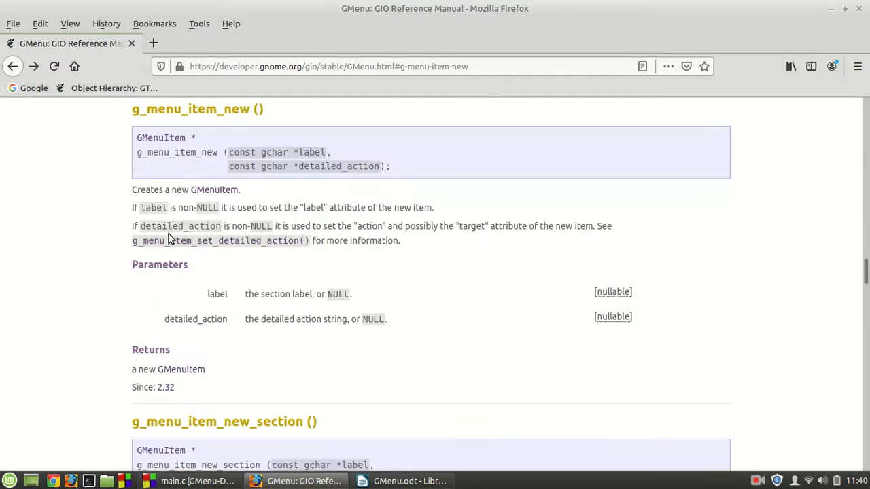
pyautogui.moveTo(313, 174)
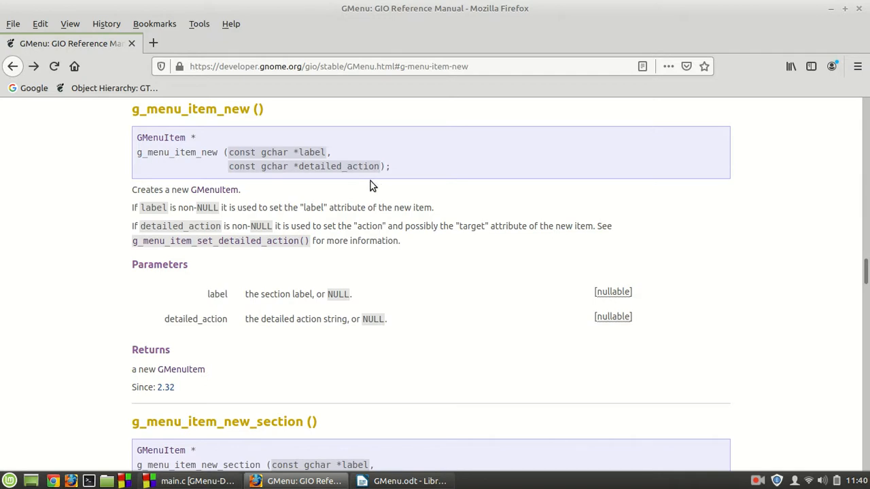
pyautogui.moveTo(374, 170)
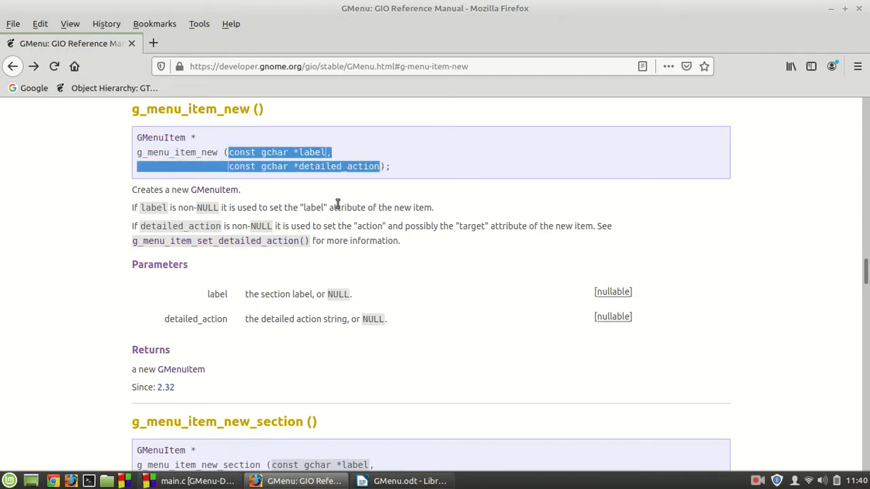
pyautogui.moveTo(383, 224)
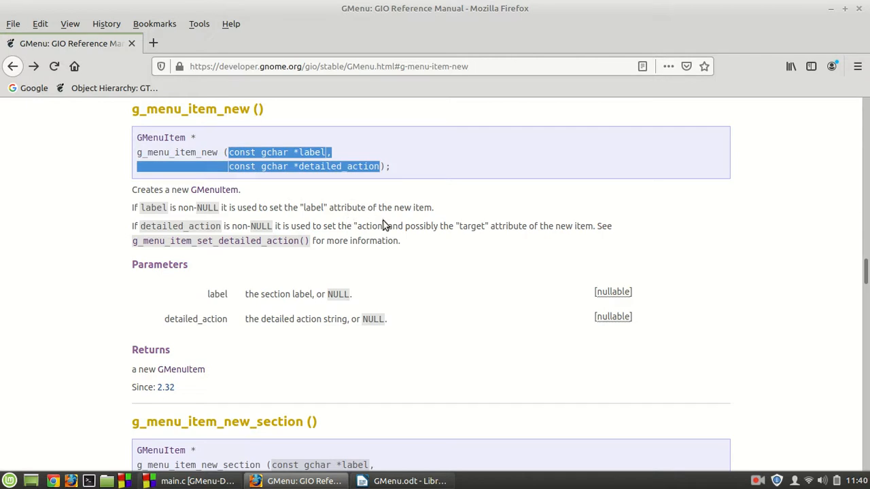
pyautogui.moveTo(423, 241)
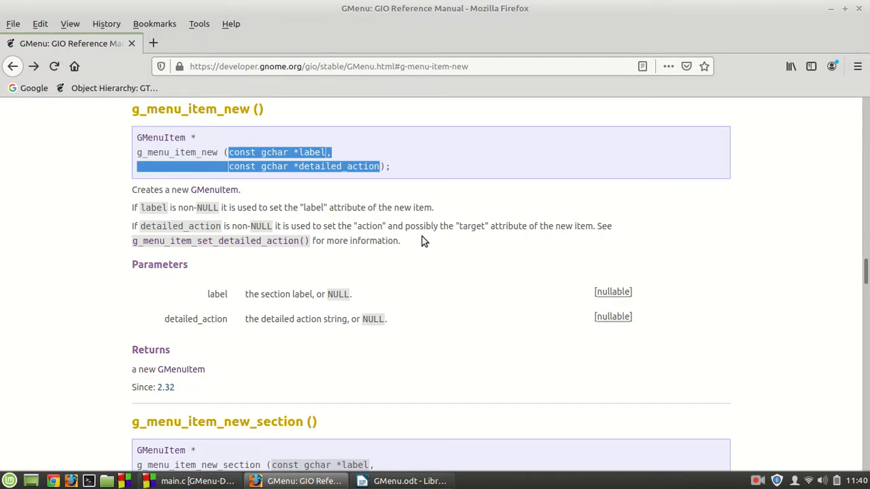
pyautogui.moveTo(415, 243)
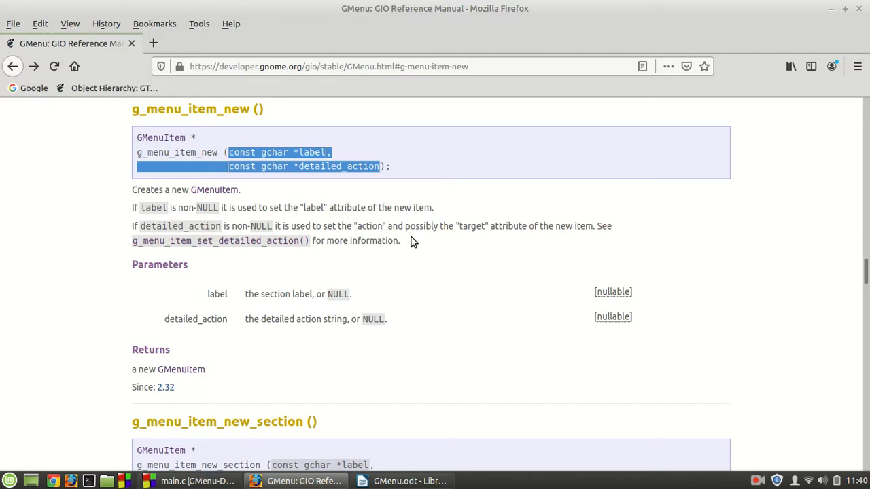
pyautogui.moveTo(232, 256)
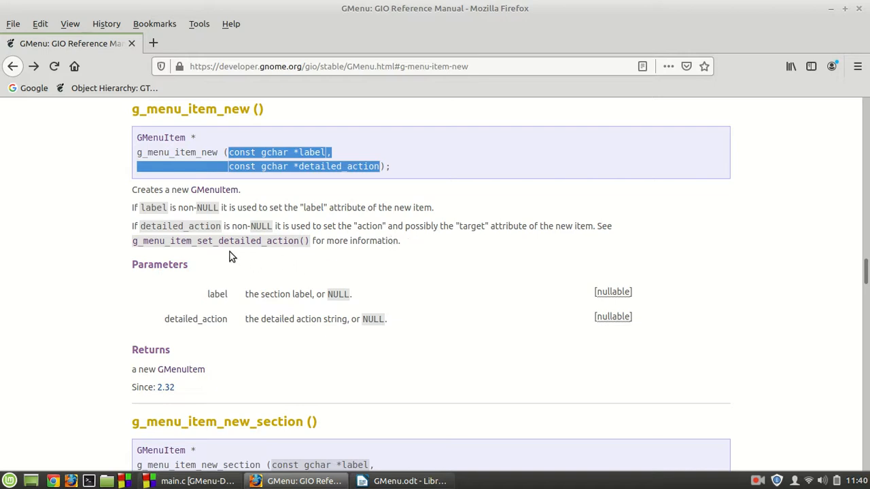
pyautogui.moveTo(220, 258)
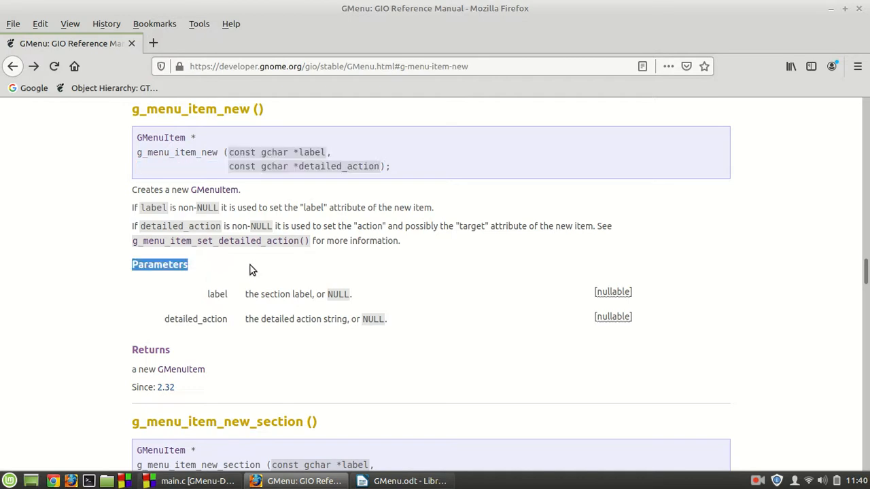
# Step: Select the g_menu_item_new function name and return to main.c
pyautogui.doubleClick(166, 152)
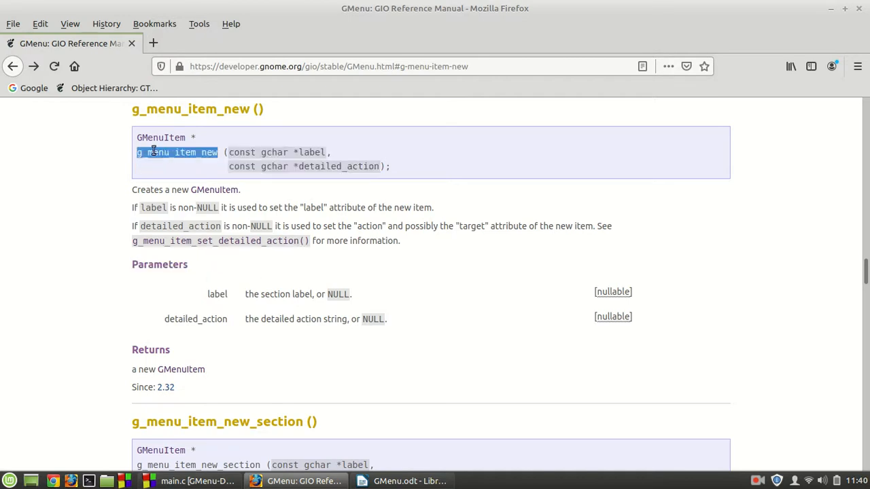
pyautogui.click(196, 481)
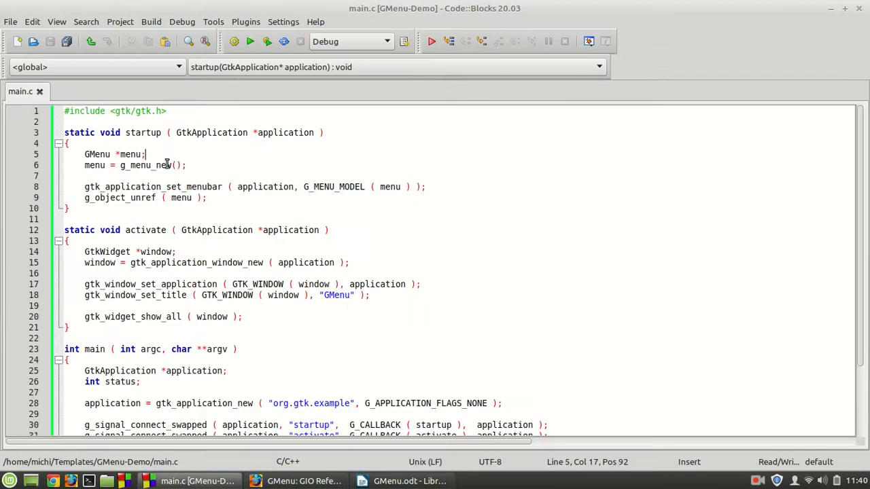
# Step: Declare 'GMenuItem *item;' and begin 'item = ' after the menu is created
pyautogui.write('gme')
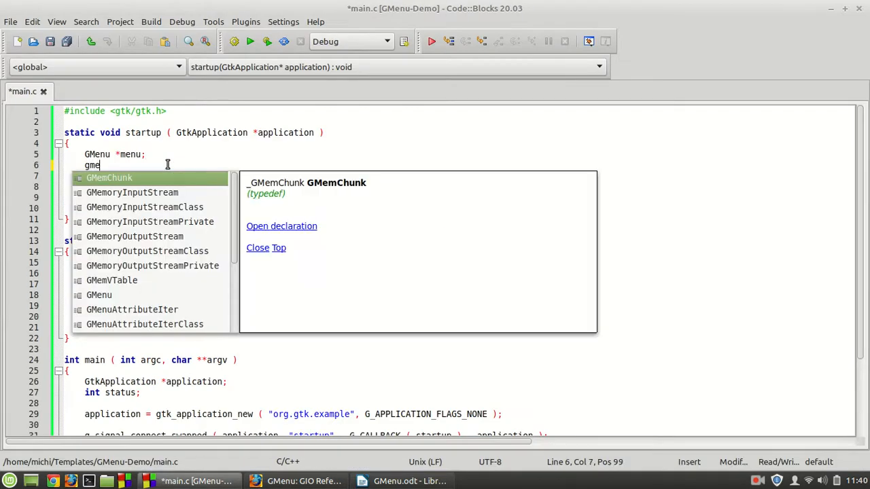
pyautogui.write('nuit')
pyautogui.click(156, 188)
pyautogui.write('menu = g_menu_new();')
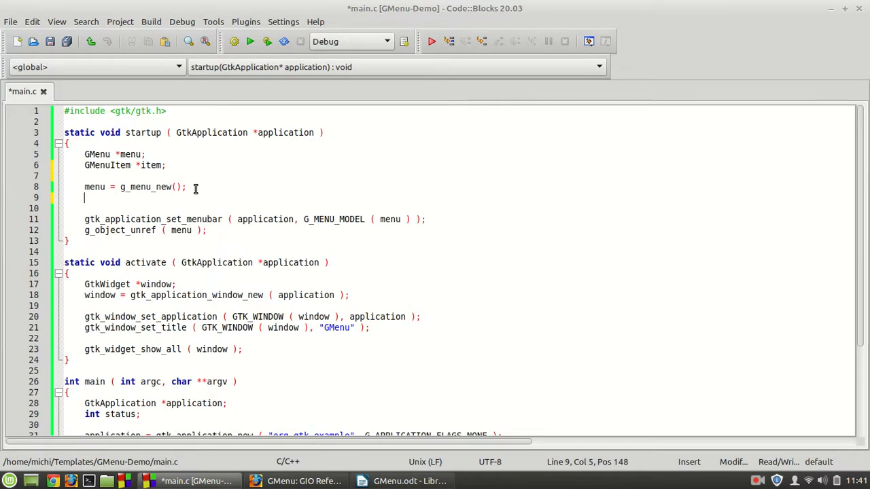
pyautogui.write('ite')
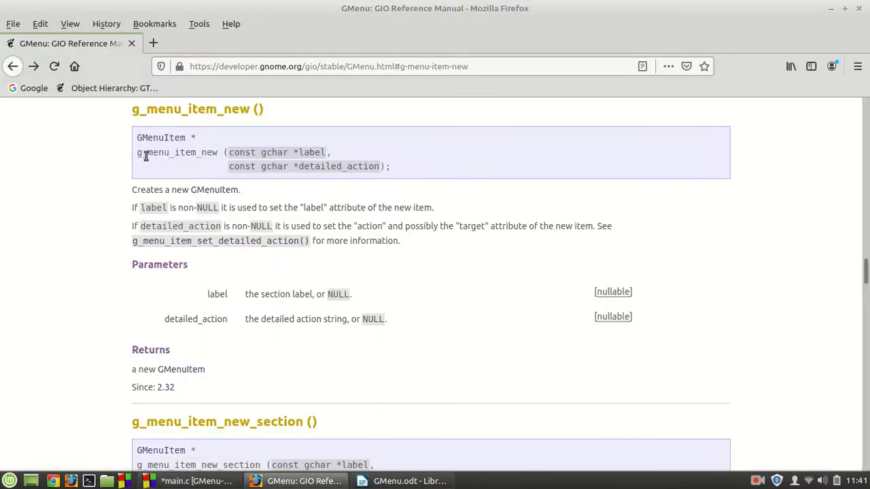
pyautogui.click(195, 481)
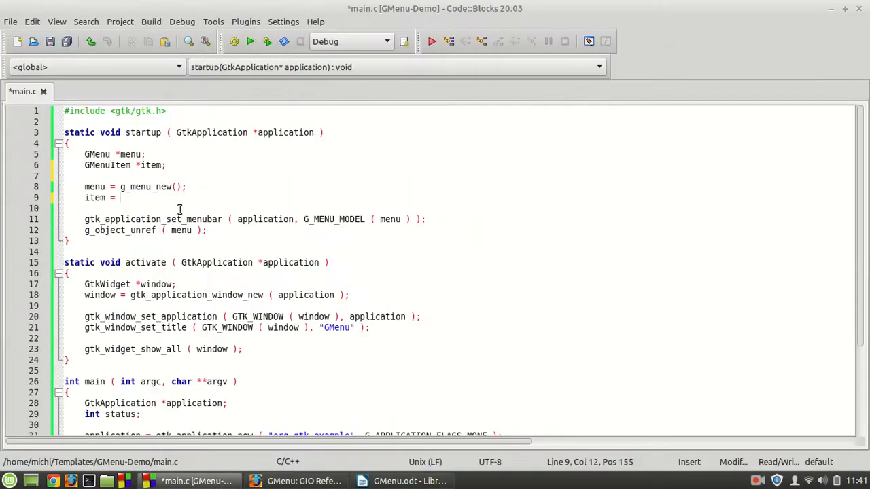
# Step: Complete item = g_menu_item_new( "New", "app.new" );
pyautogui.write('g_menu_item_new')
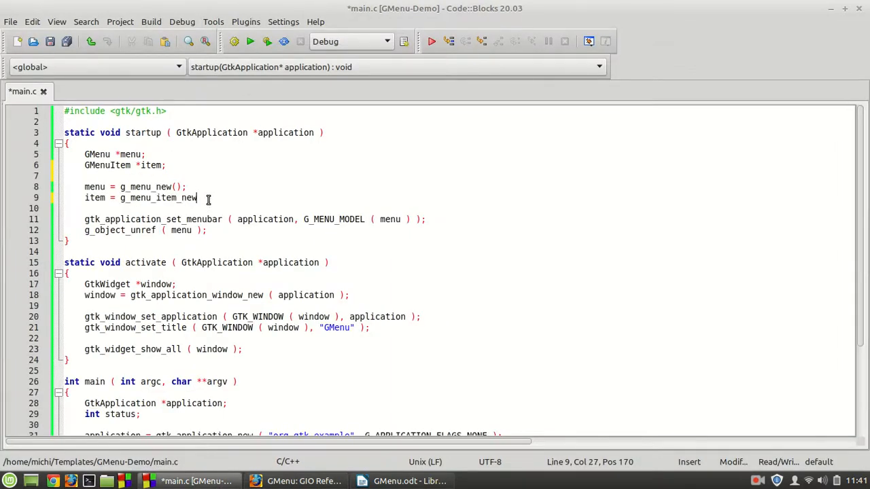
pyautogui.write('(')
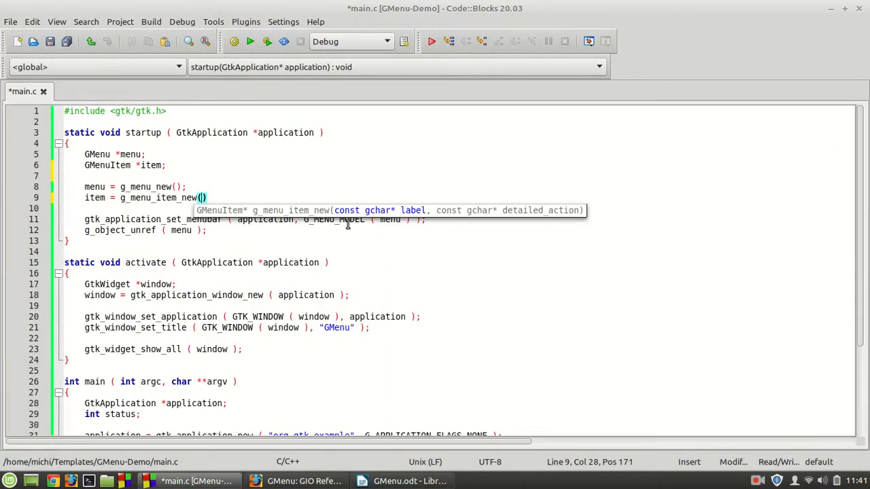
pyautogui.moveTo(478, 234)
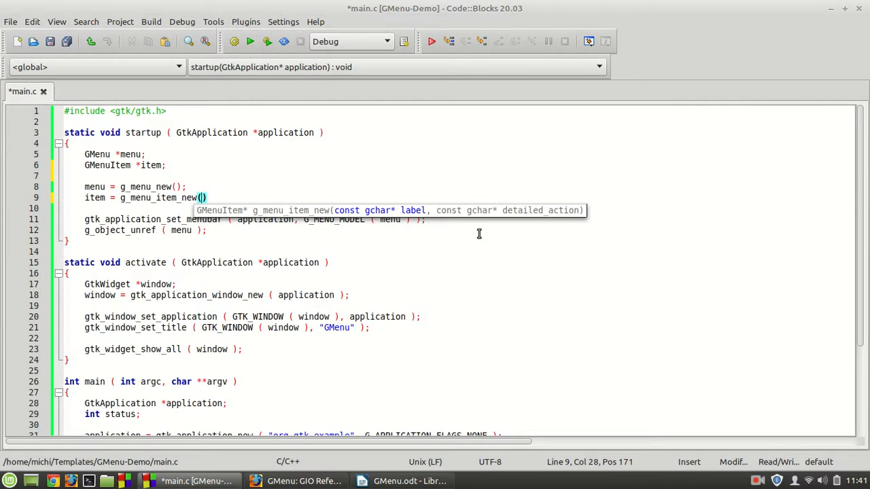
pyautogui.write('""')
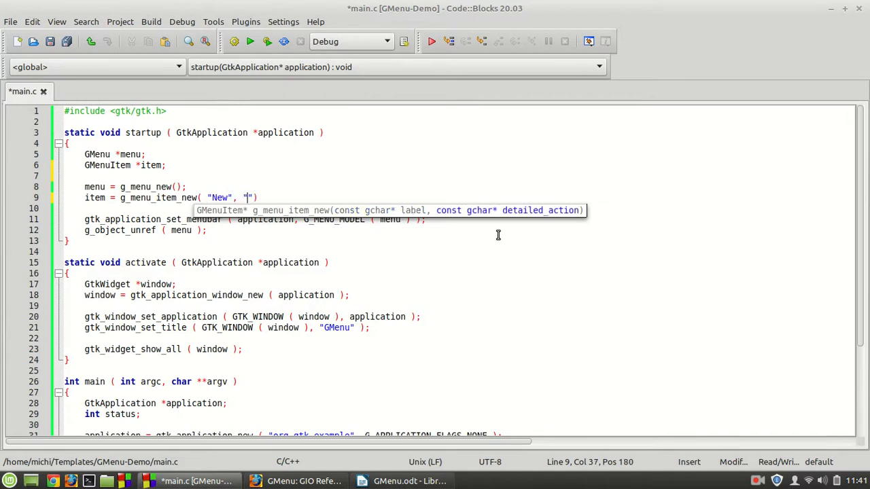
pyautogui.write('a')
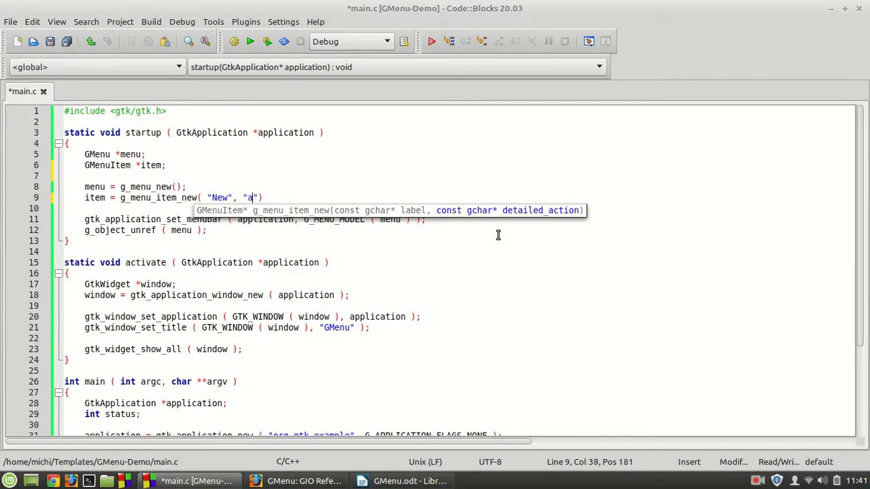
pyautogui.write('pp.new')
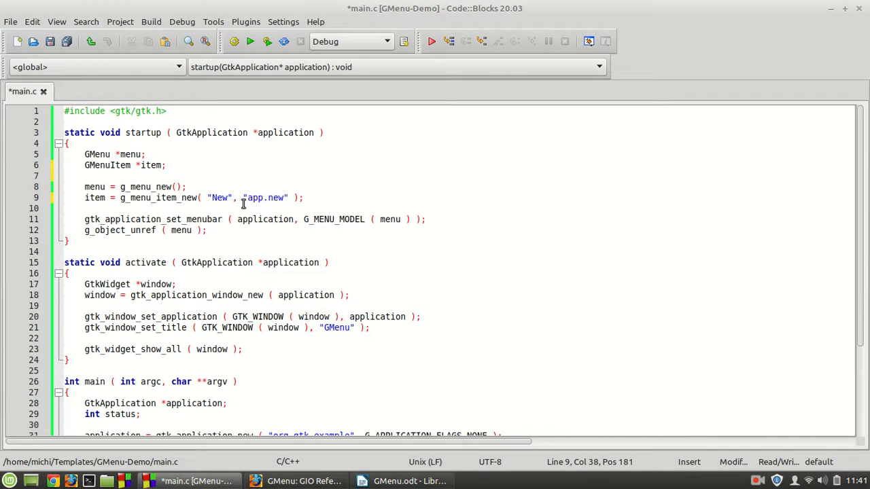
pyautogui.doubleClick(275, 198)
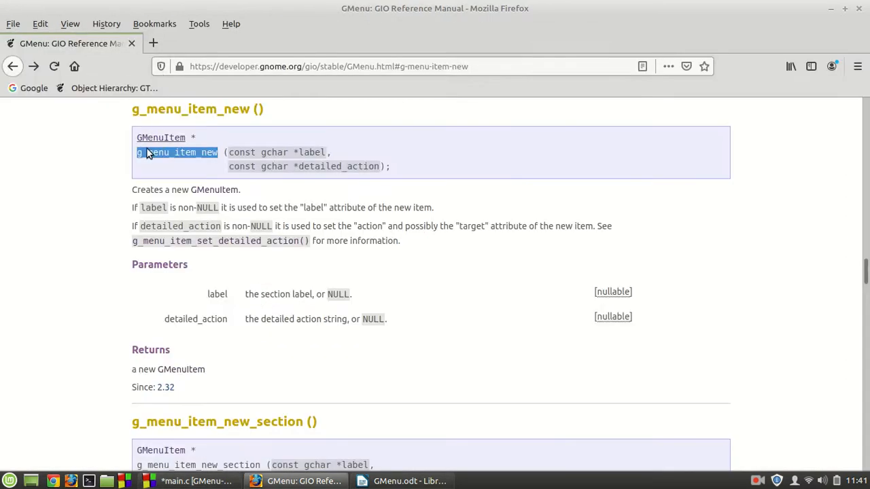
pyautogui.moveTo(201, 148)
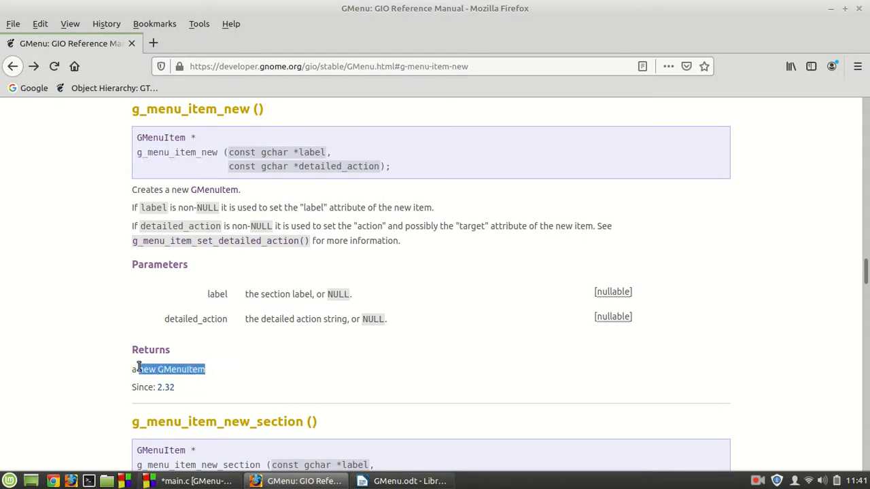
# Step: Check g_menu_item_new's return value in the reference and return to main.c
pyautogui.click(231, 375)
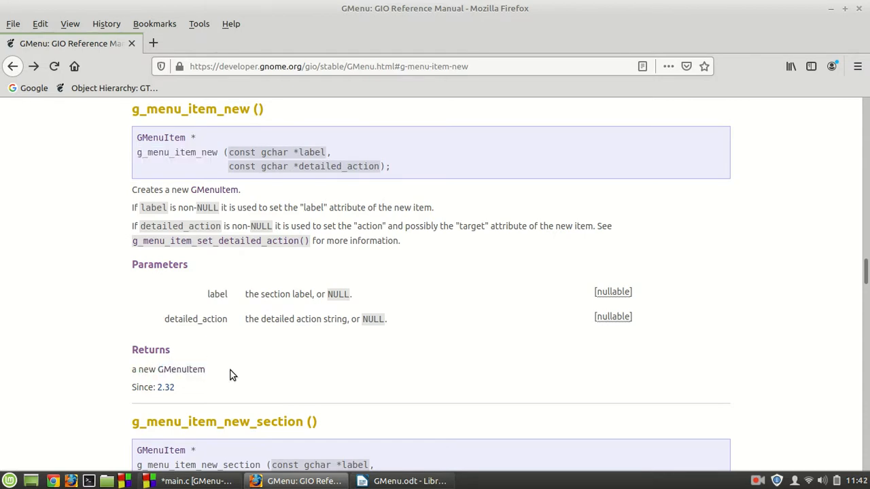
pyautogui.click(197, 482)
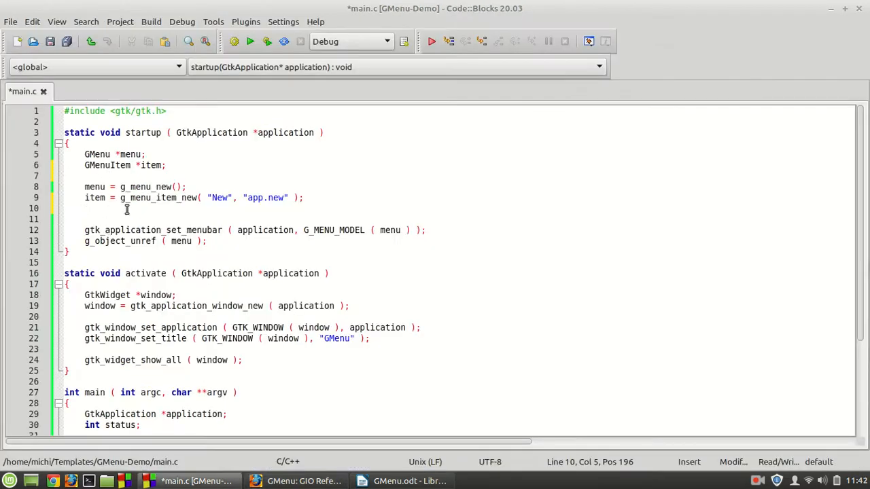
# Step: Release the item with g_object_unref( item ); right after it is created
pyautogui.write('g_object_un')
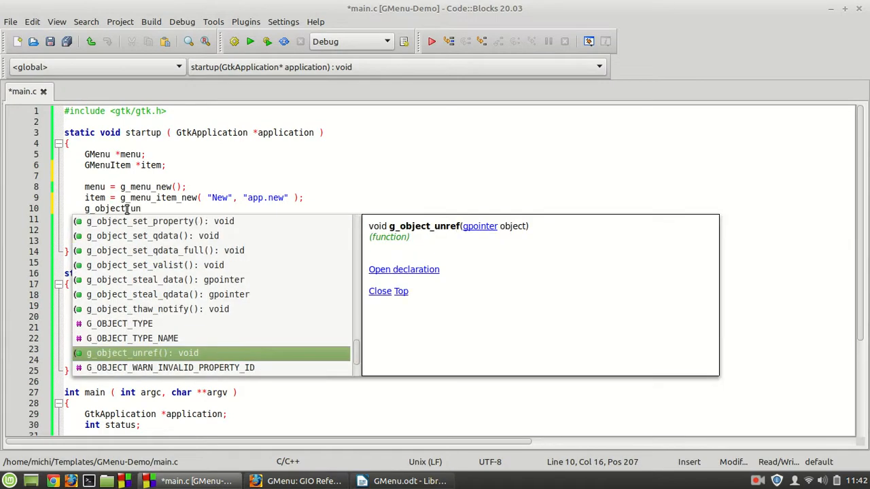
pyautogui.write('( item );')
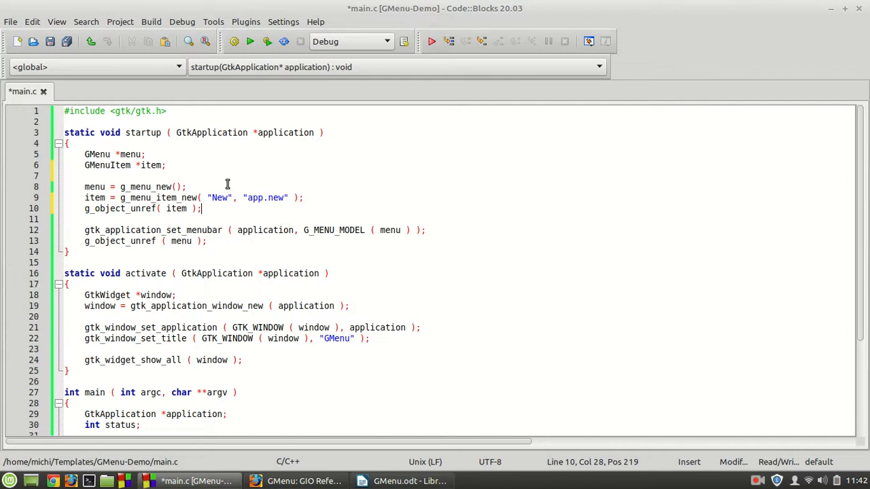
pyautogui.moveTo(196, 190)
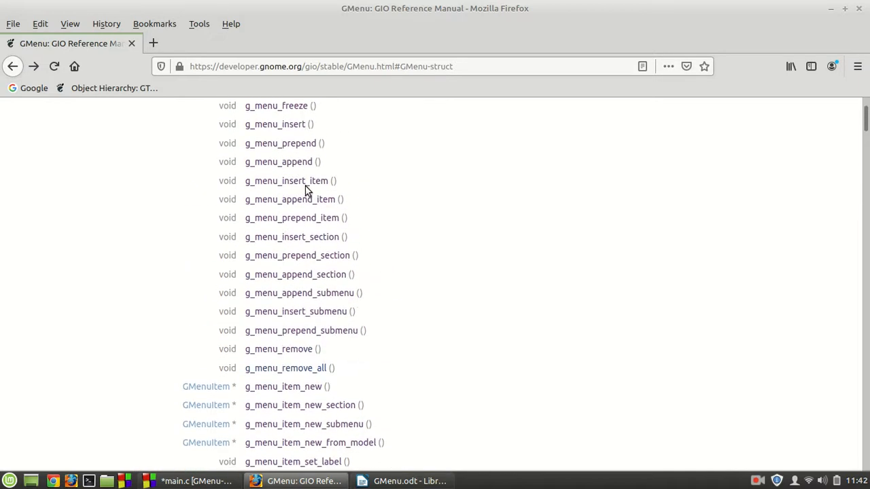
pyautogui.moveTo(380, 252)
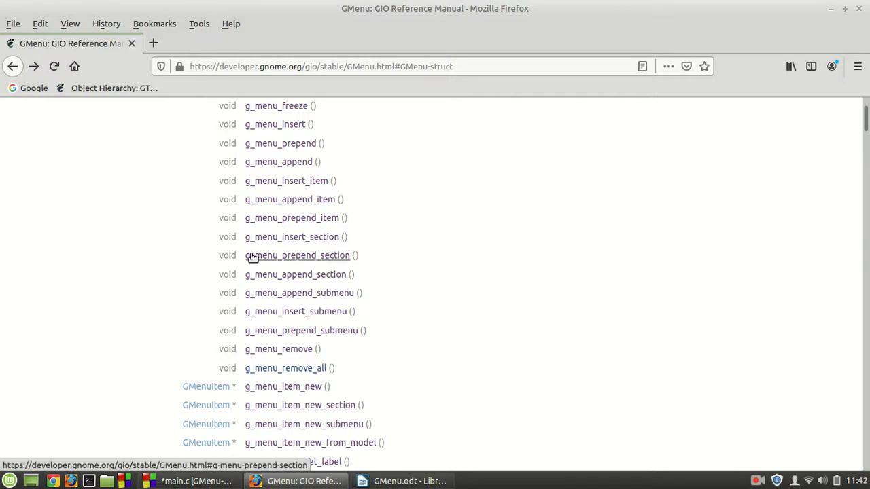
pyautogui.moveTo(297, 180)
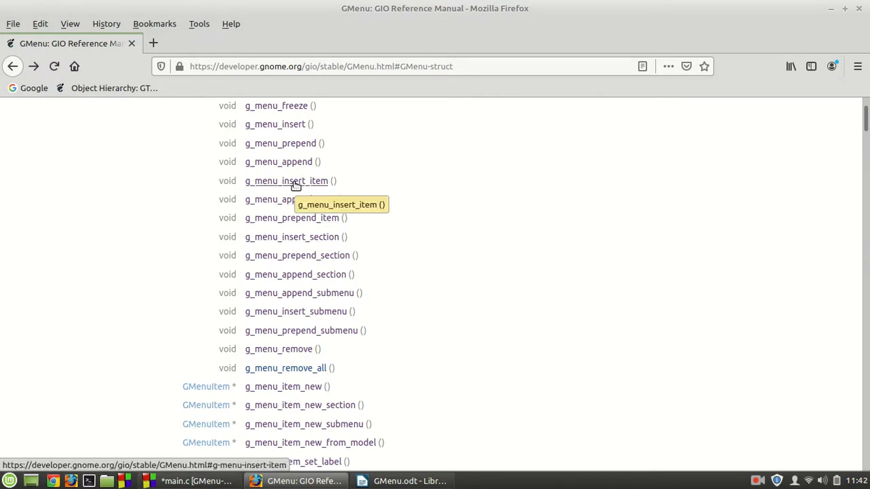
# Step: Read the g_menu_insert_item entry with its menu, position and item parameters, then return to main.c
pyautogui.click(286, 181)
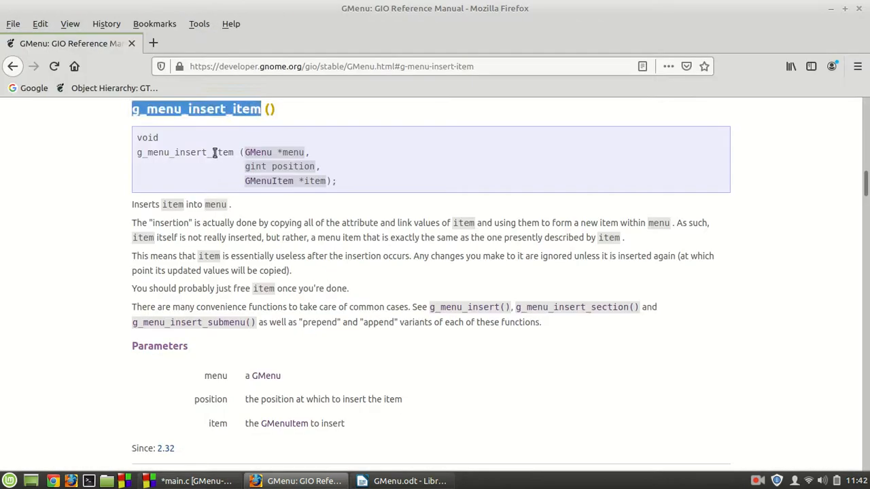
pyautogui.click(197, 481)
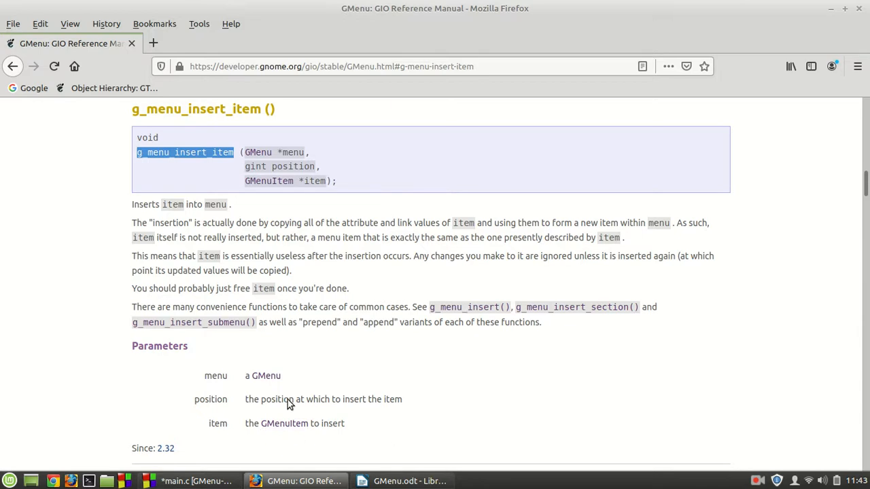
pyautogui.click(195, 482)
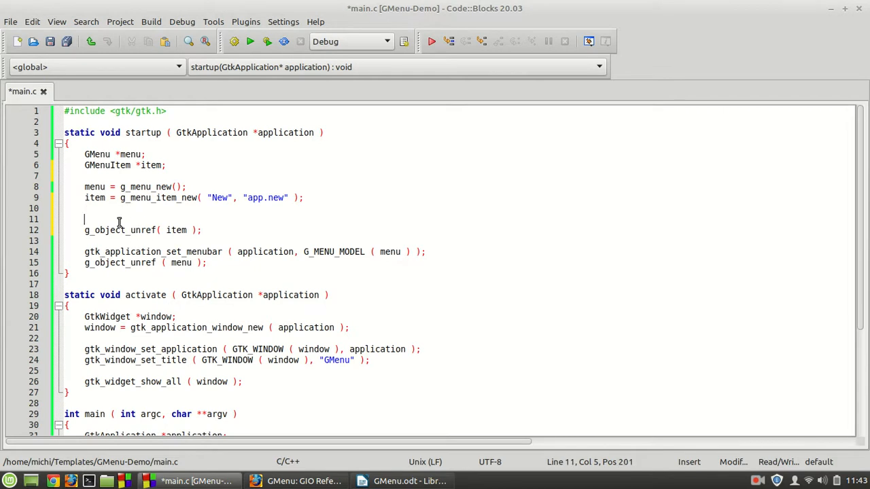
# Step: Insert the item with g_menu_insert_item( menu, 0, item );, run to see the New menu, and close the run
pyautogui.write('g_menu_insert_item(')
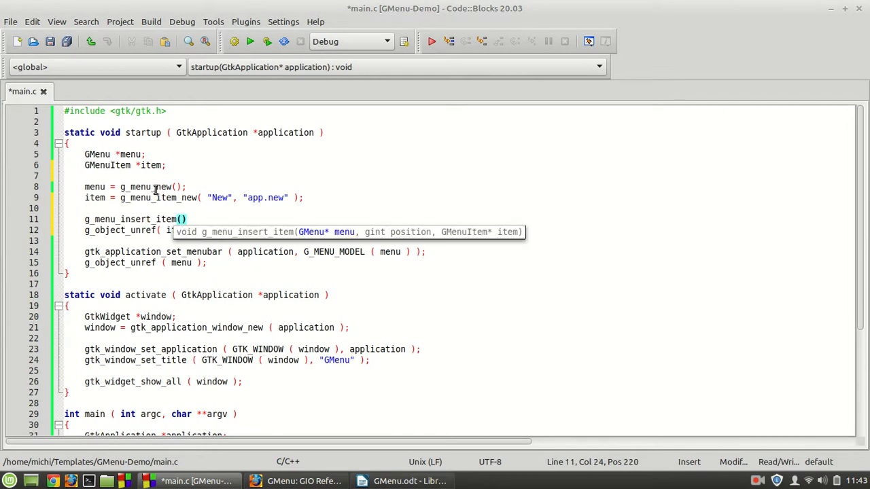
pyautogui.write('menu')
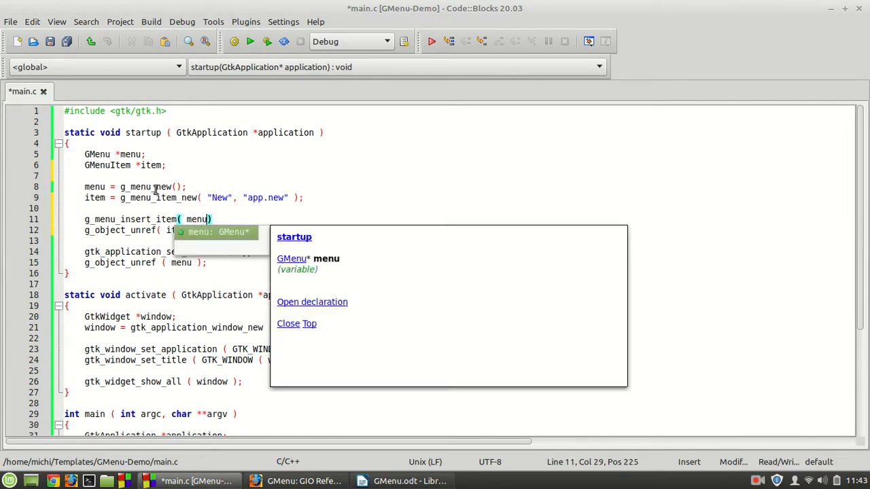
pyautogui.write(', 0,')
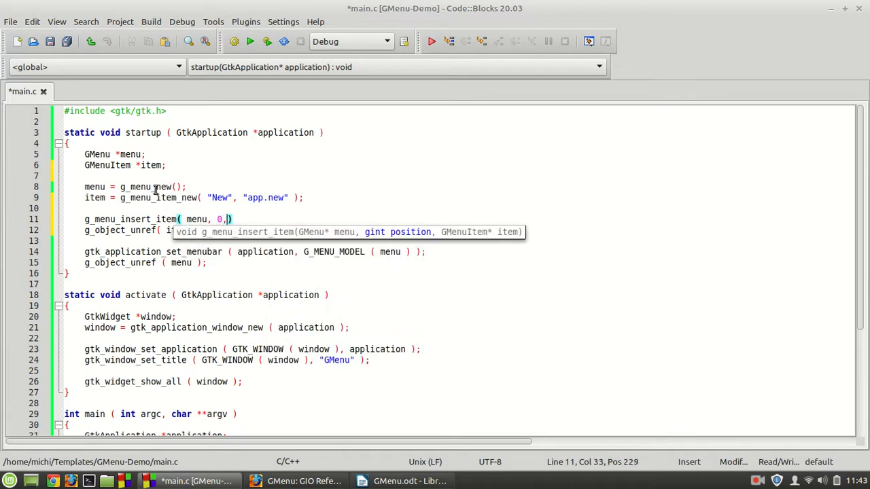
pyautogui.write('item')
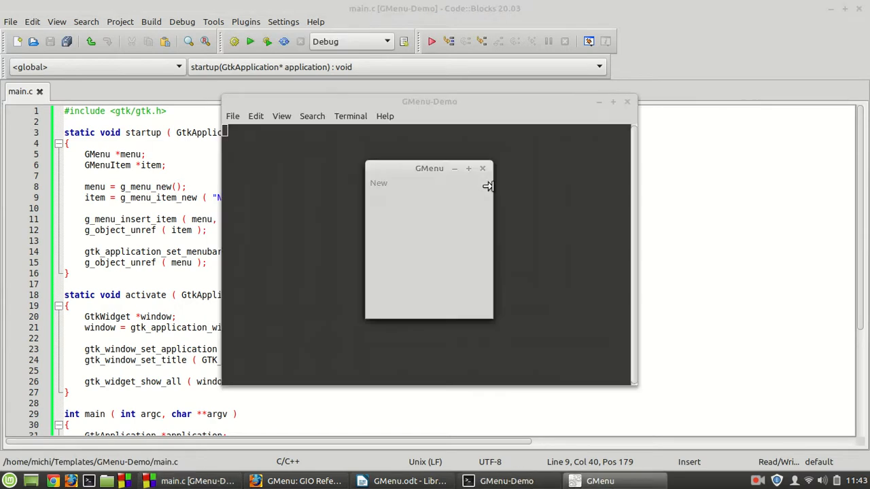
pyautogui.moveTo(378, 188)
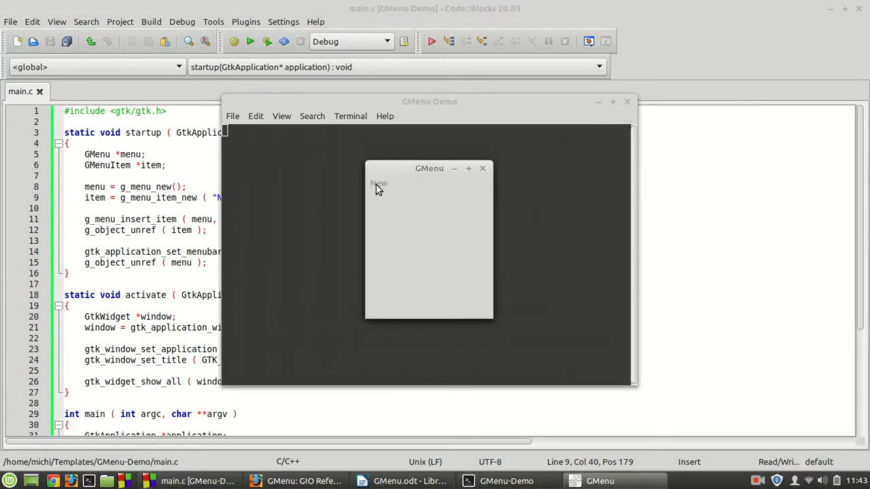
pyautogui.moveTo(444, 219)
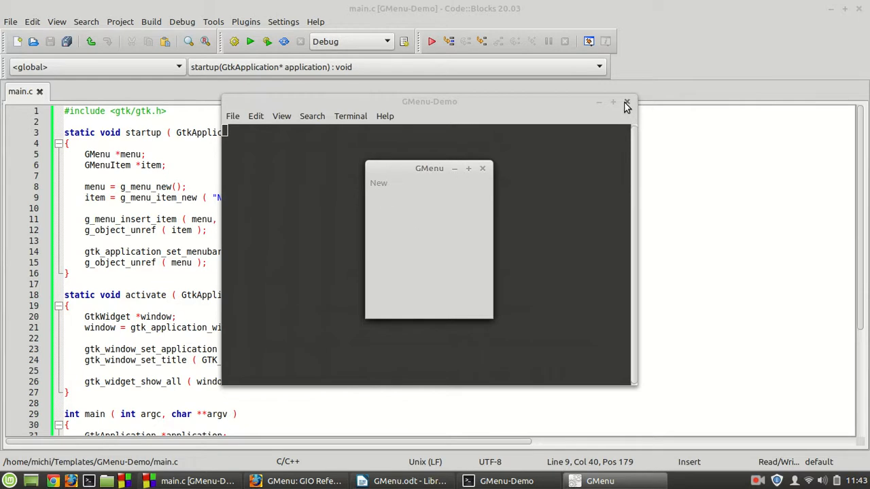
pyautogui.click(625, 102)
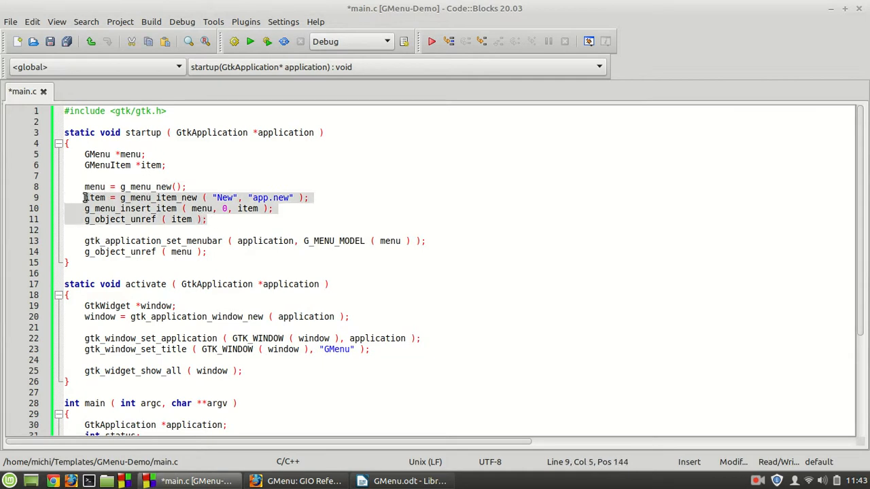
# Step: Add a /// *** comment before the item-creation lines
pyautogui.click(201, 186)
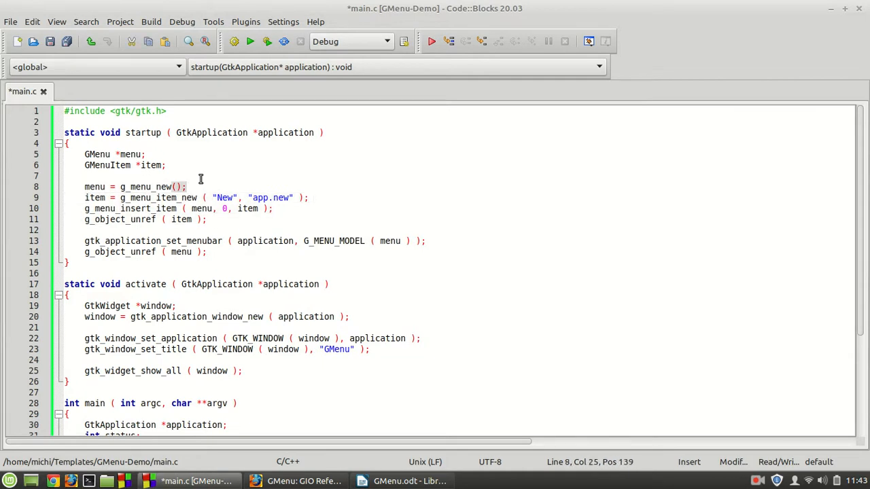
pyautogui.write('//')
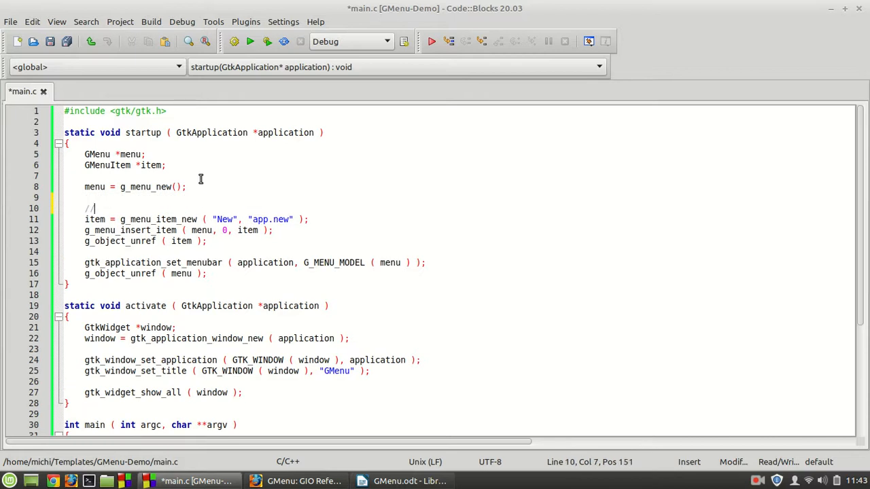
pyautogui.write('/ ***')
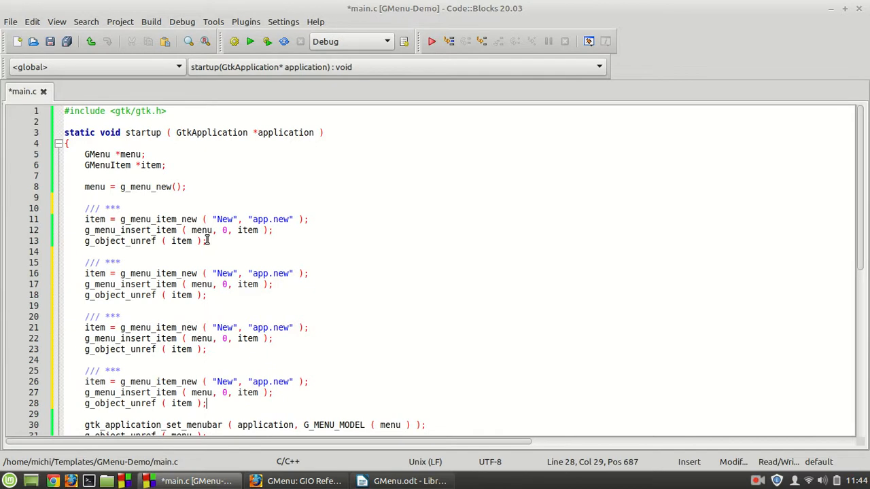
# Step: Rename the copied item labels and actions to Open and Quit
pyautogui.click(225, 273)
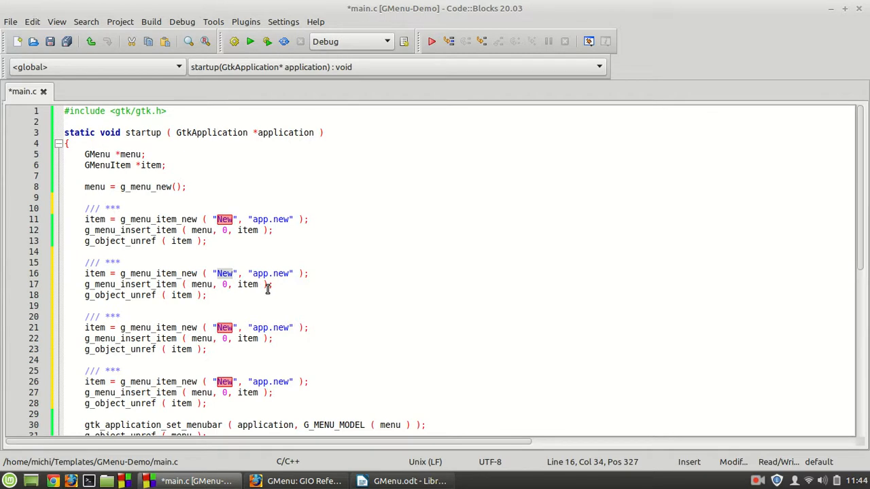
pyautogui.write('Open')
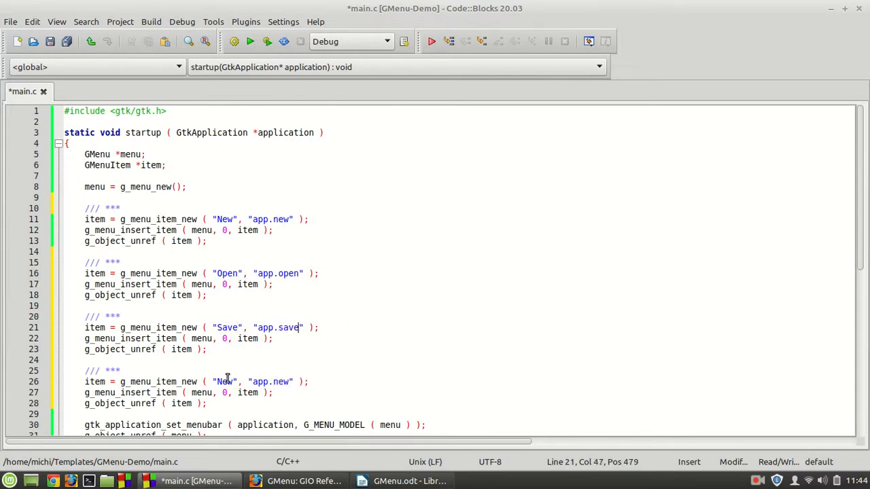
pyautogui.write('Quit')
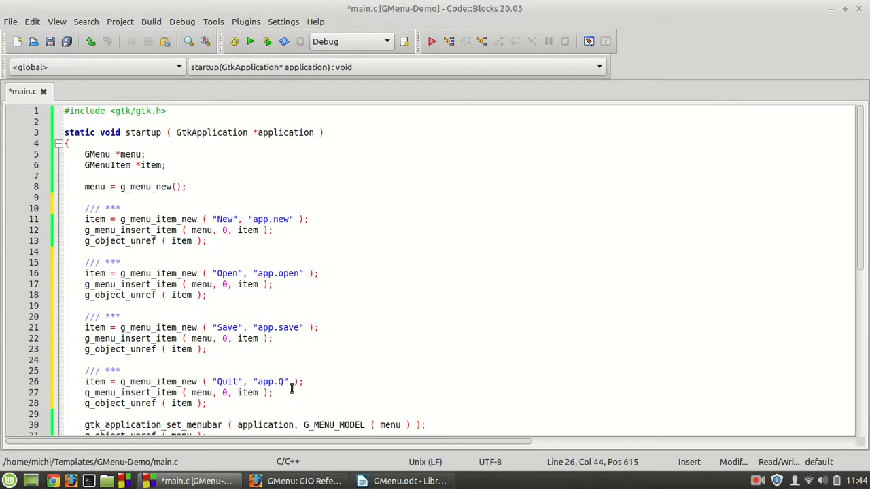
pyautogui.write('uit')
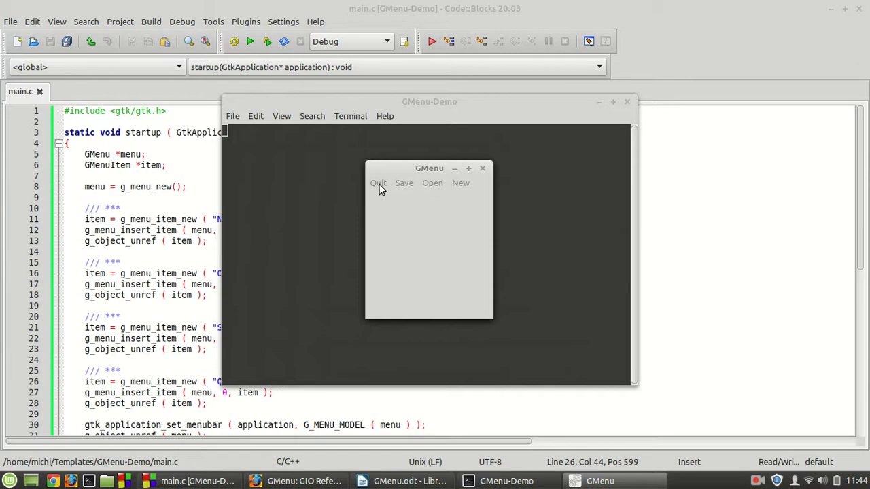
pyautogui.moveTo(419, 197)
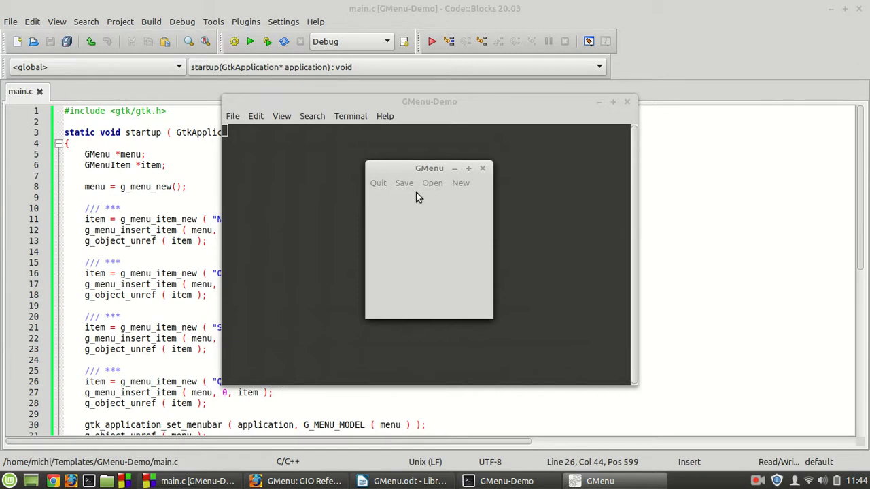
pyautogui.moveTo(391, 177)
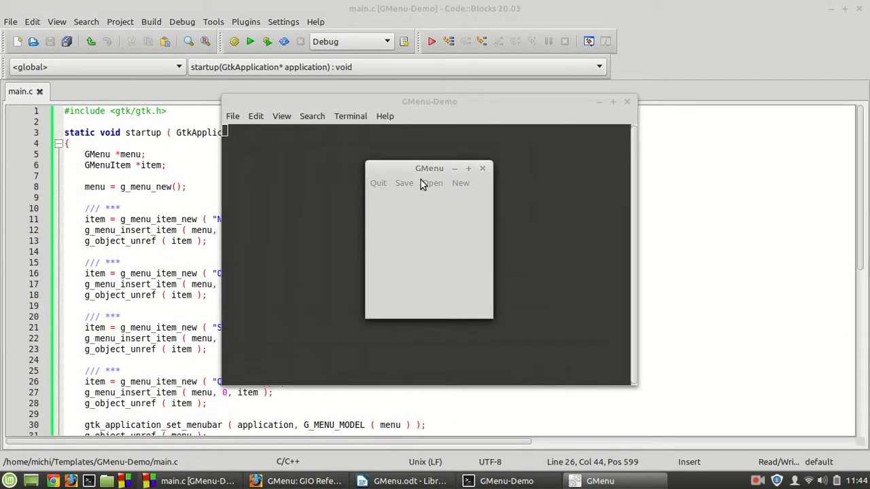
pyautogui.moveTo(369, 193)
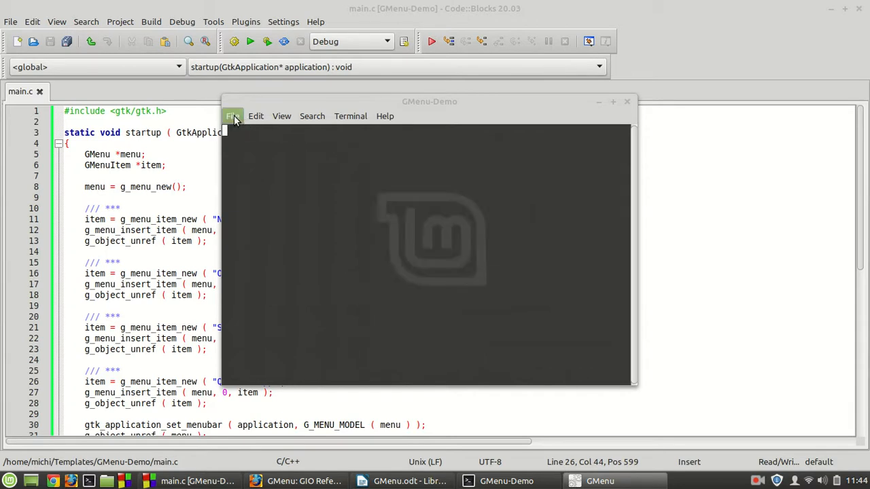
pyautogui.click(385, 116)
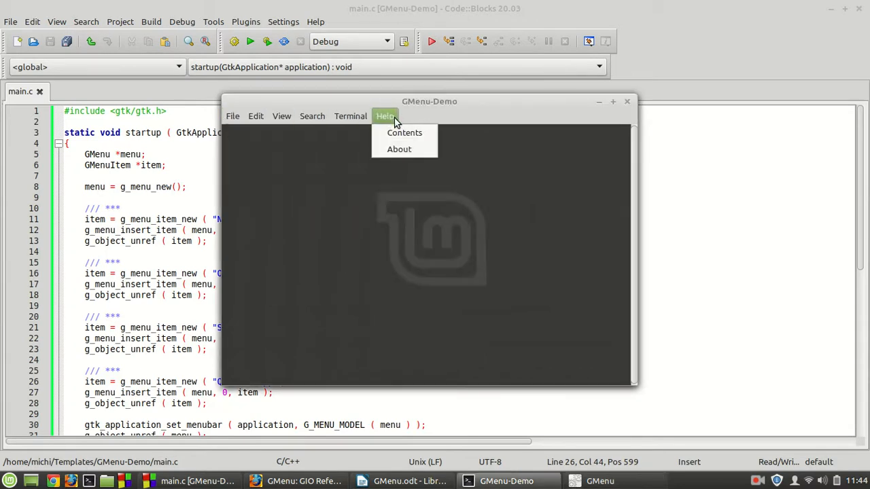
pyautogui.click(233, 116)
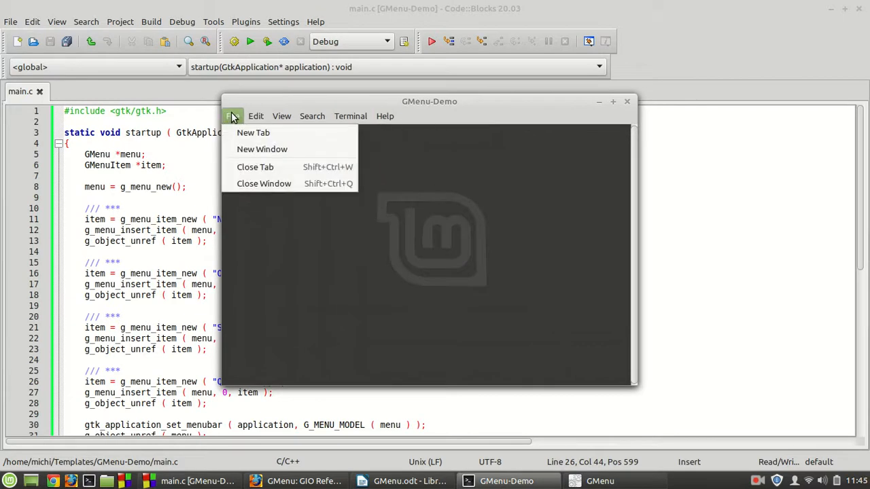
pyautogui.click(281, 115)
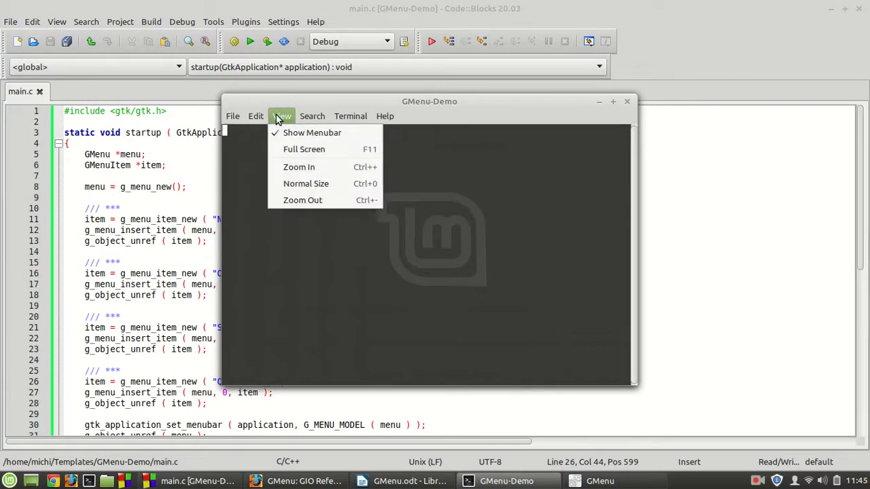
pyautogui.click(351, 116)
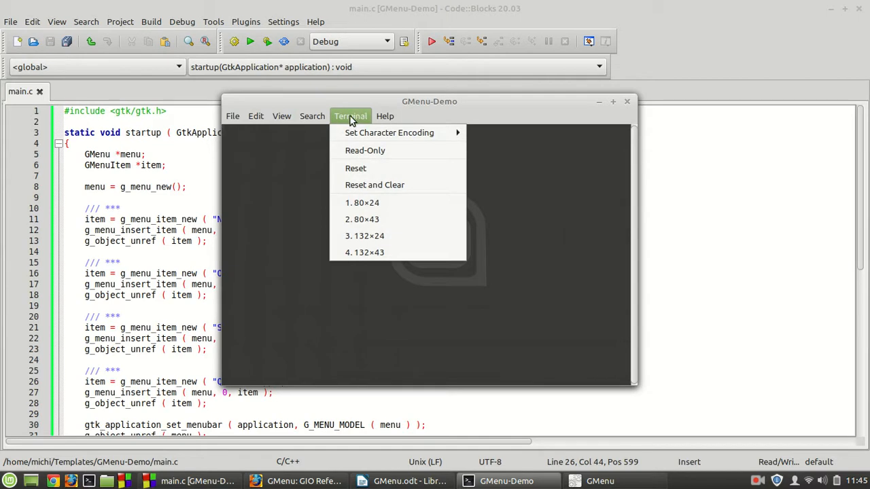
pyautogui.click(233, 116)
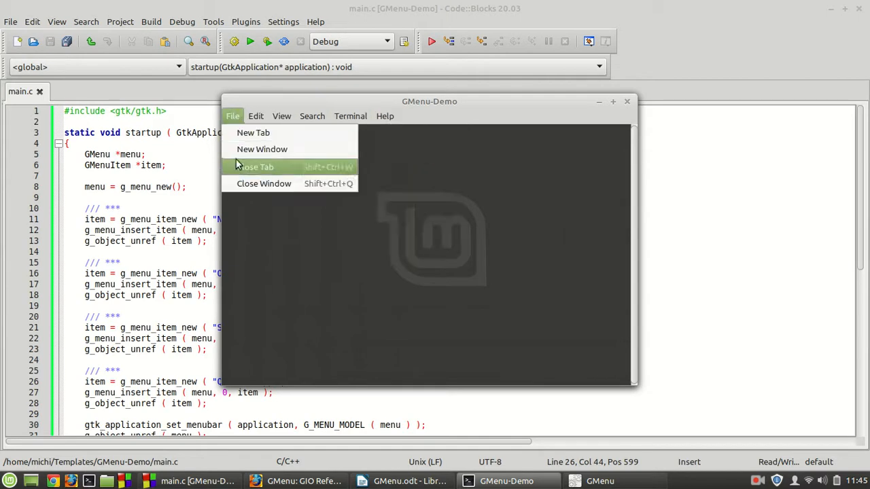
pyautogui.click(282, 115)
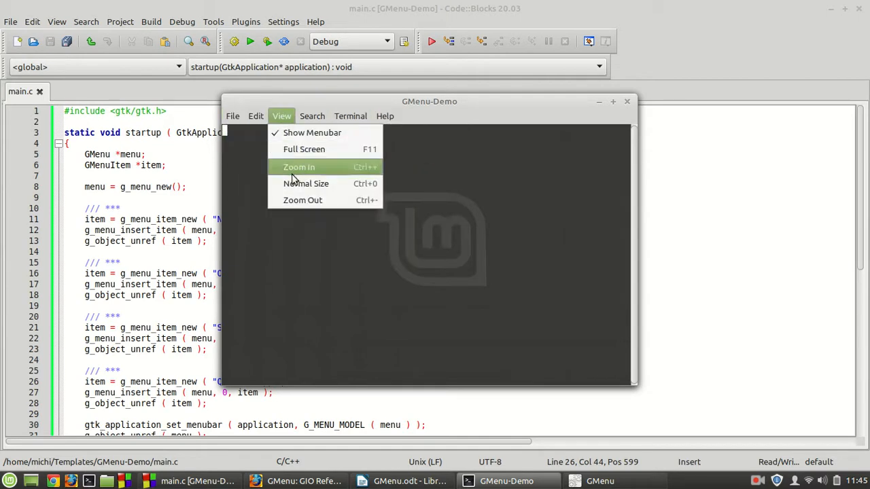
pyautogui.click(351, 116)
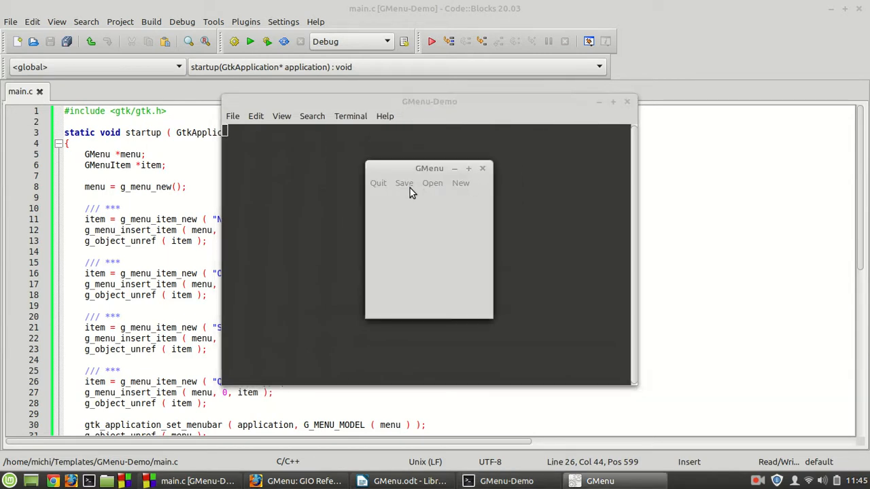
pyautogui.moveTo(388, 199)
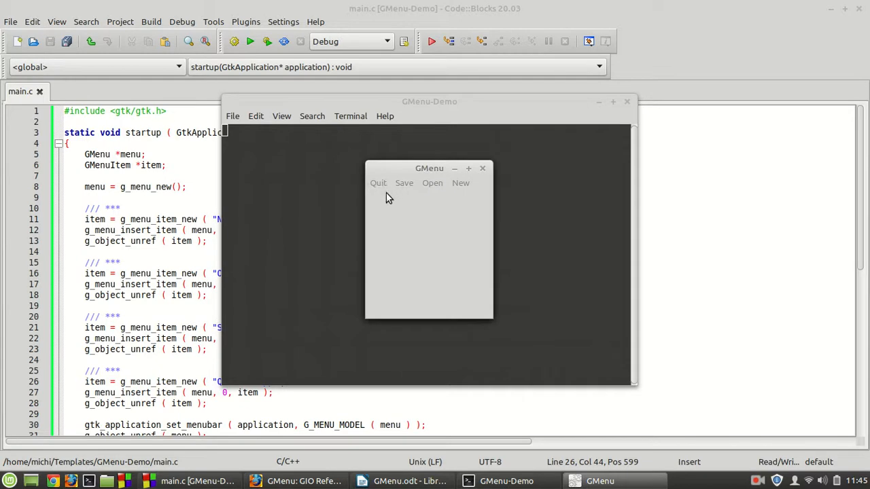
pyautogui.moveTo(395, 201)
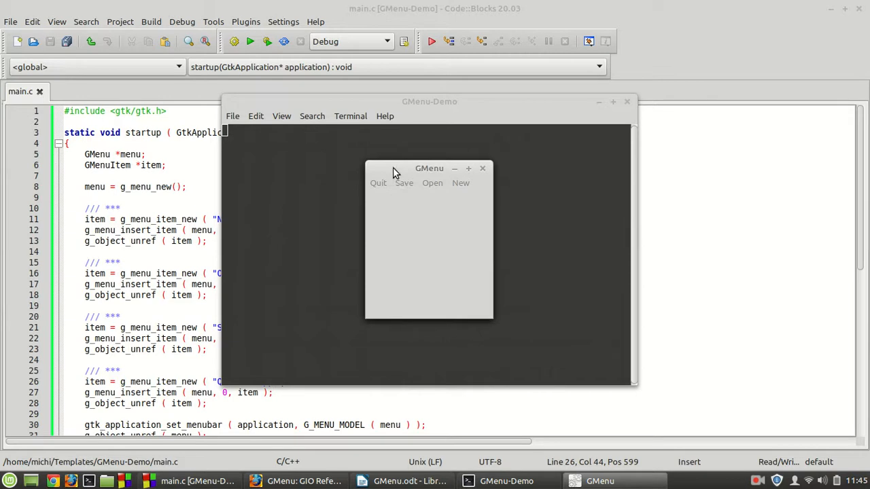
pyautogui.moveTo(429, 168); pyautogui.dragTo(404, 166)
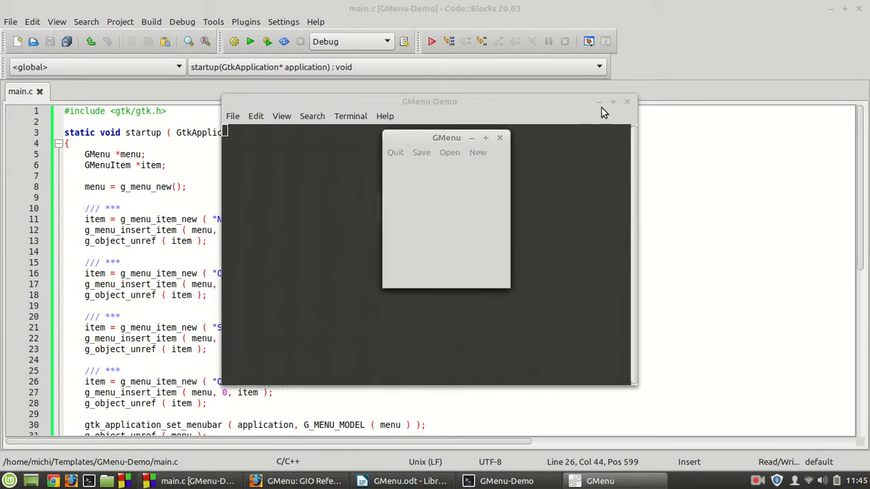
pyautogui.moveTo(761, 483)
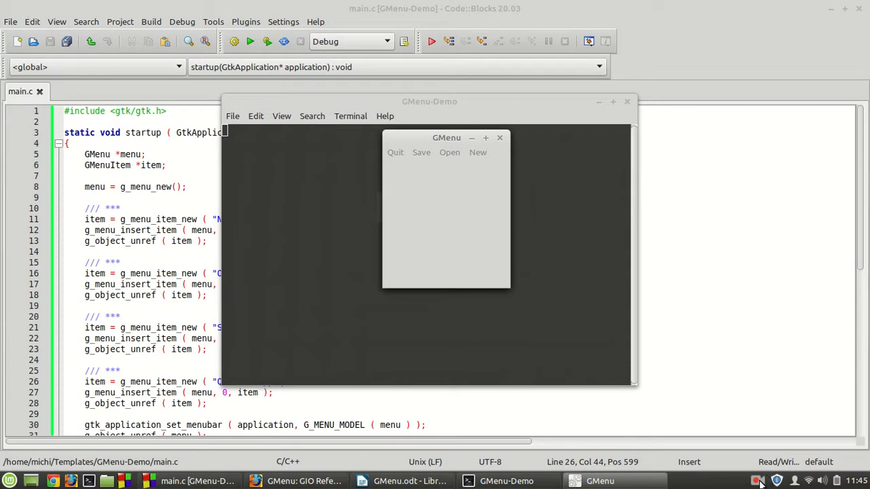